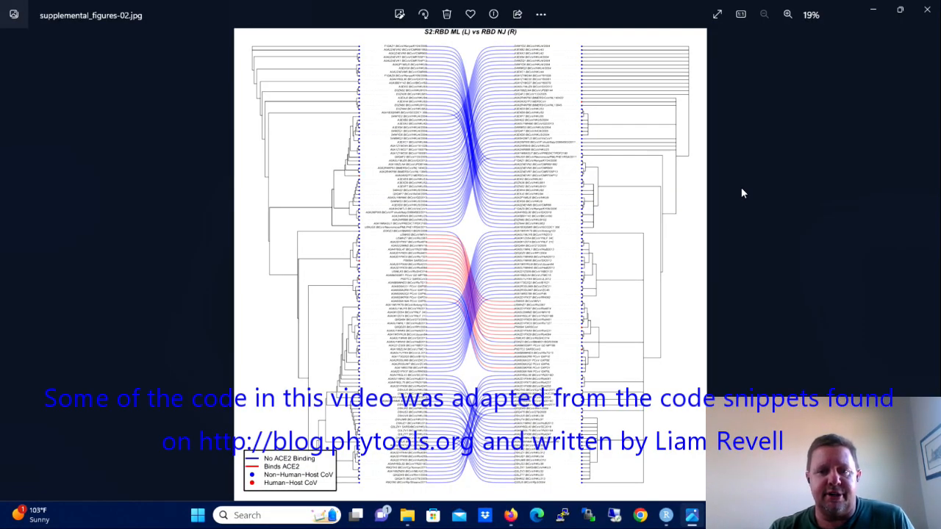
pyautogui.moveTo(772, 198)
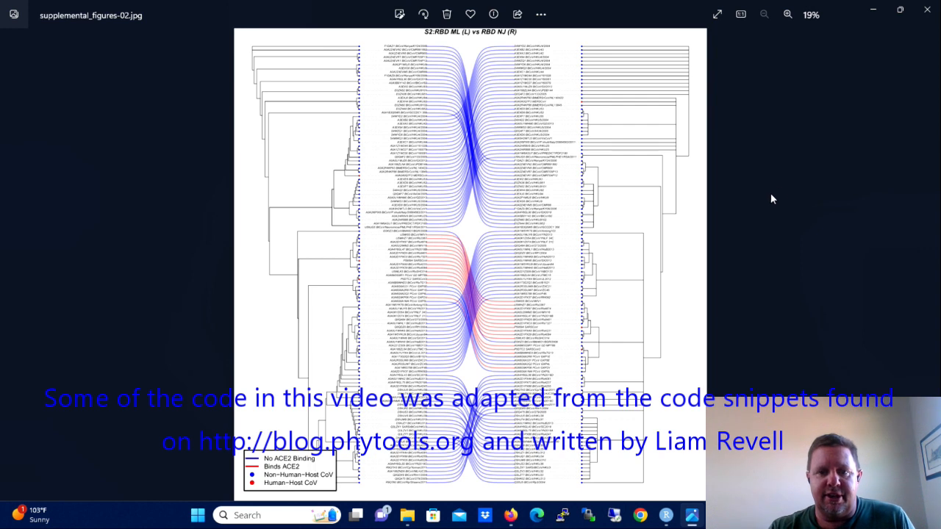
pyautogui.moveTo(778, 197)
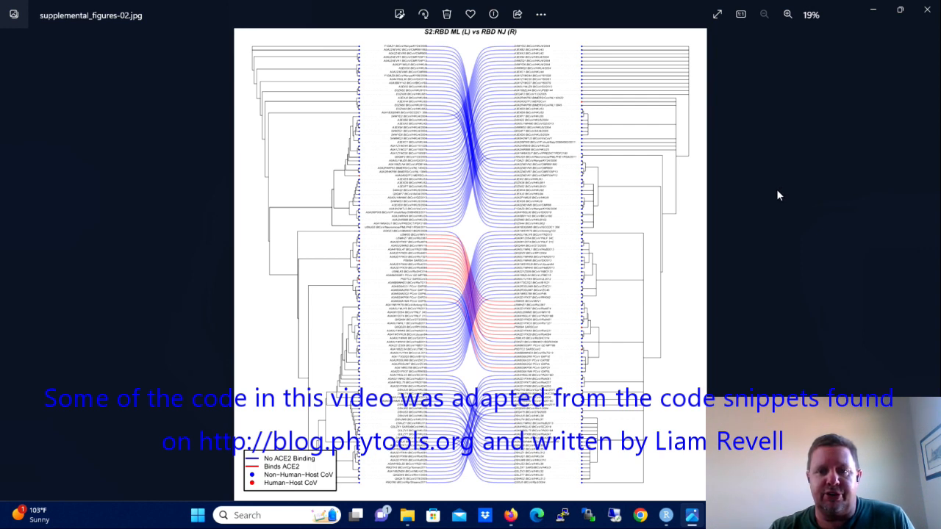
pyautogui.moveTo(773, 197)
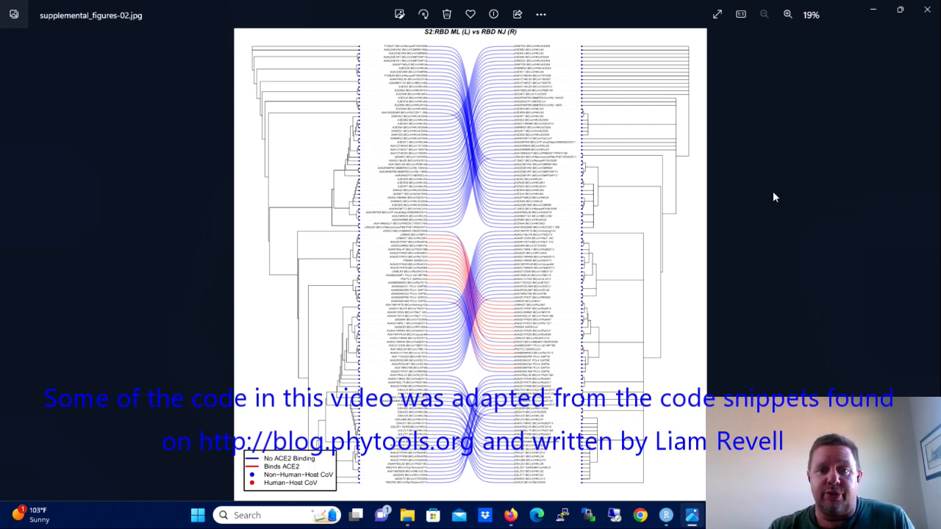
pyautogui.moveTo(743, 183)
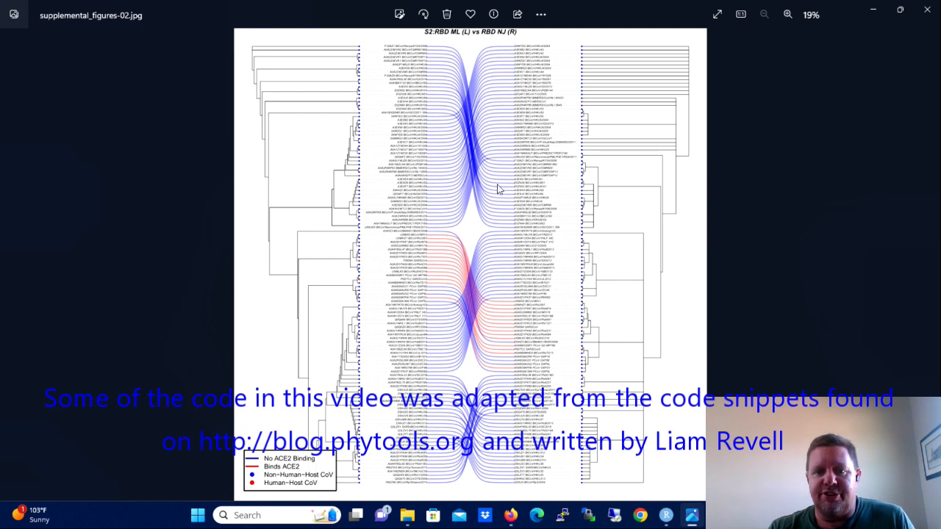
pyautogui.moveTo(531, 170)
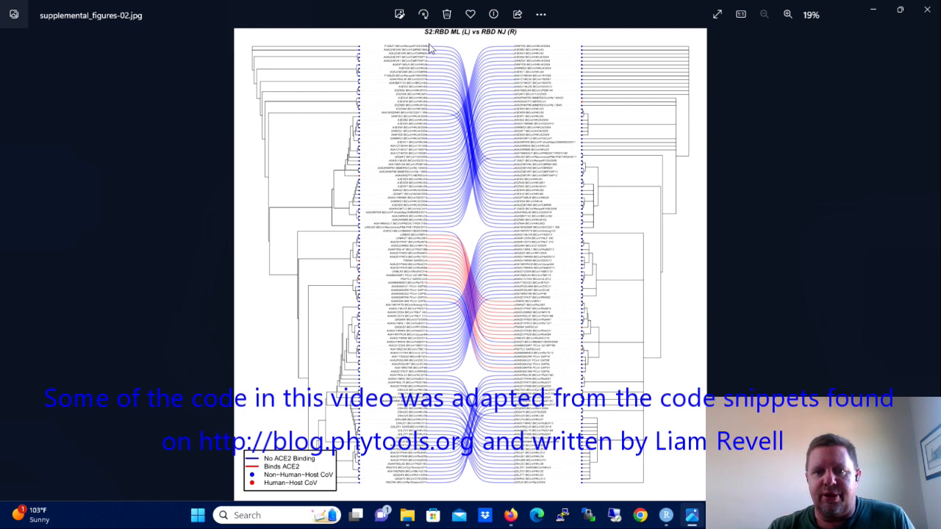
pyautogui.moveTo(500, 185)
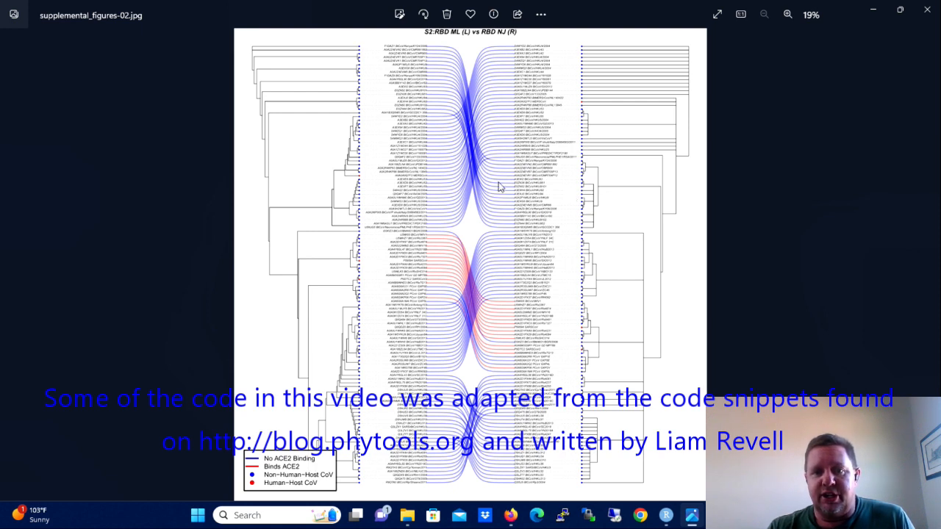
pyautogui.moveTo(473, 134)
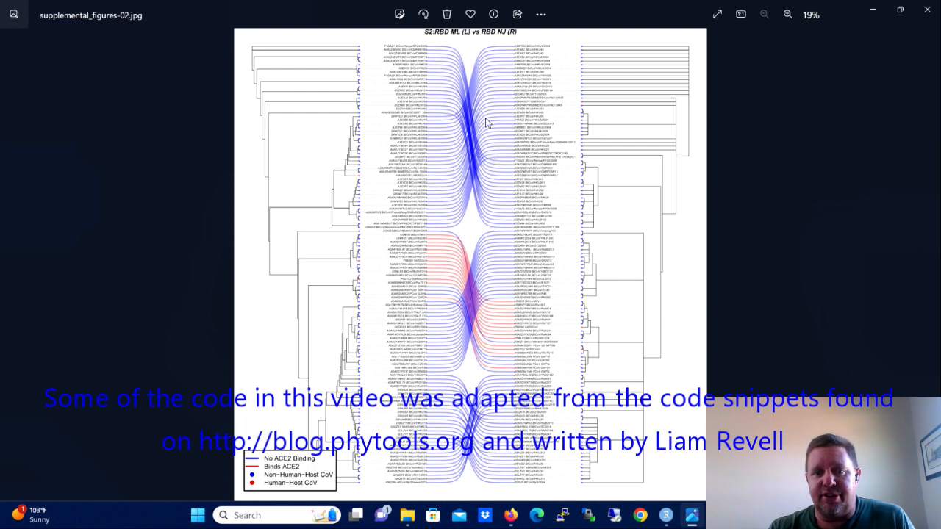
pyautogui.moveTo(561, 244)
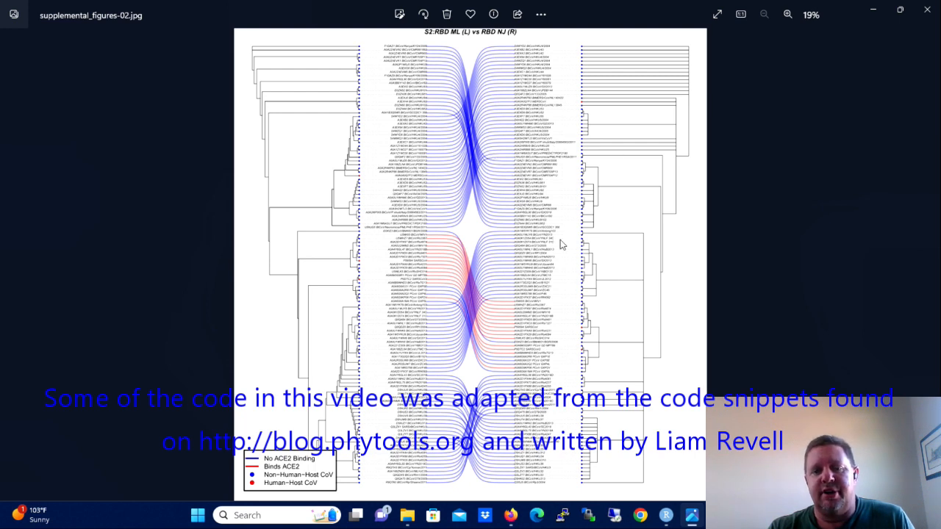
pyautogui.moveTo(555, 269)
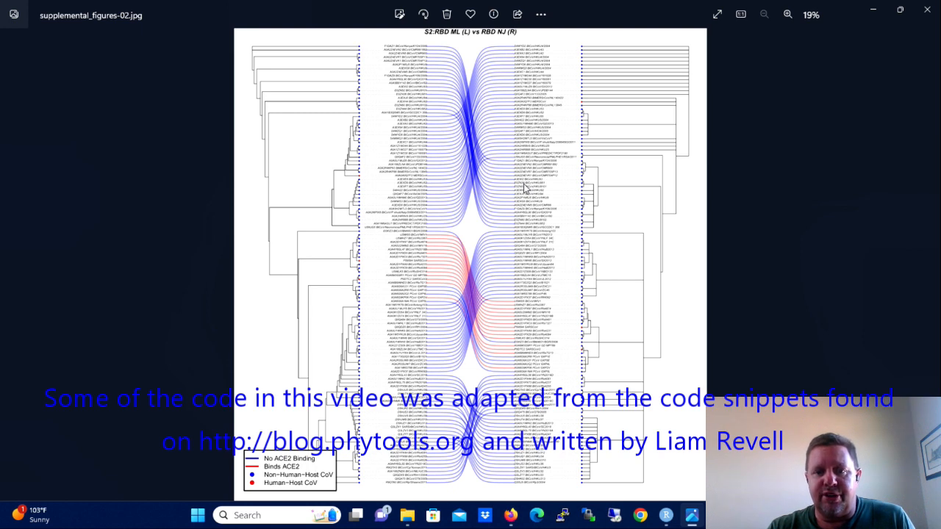
pyautogui.moveTo(447, 212)
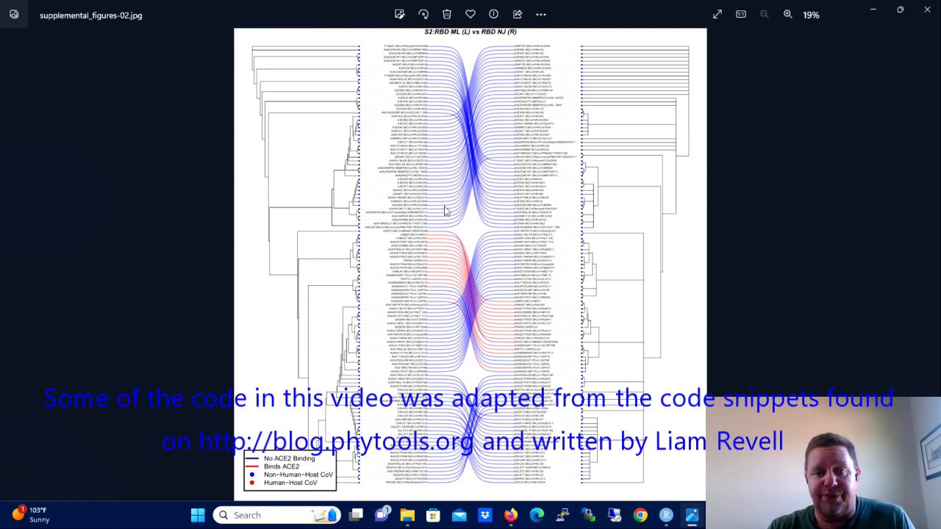
pyautogui.moveTo(514, 294)
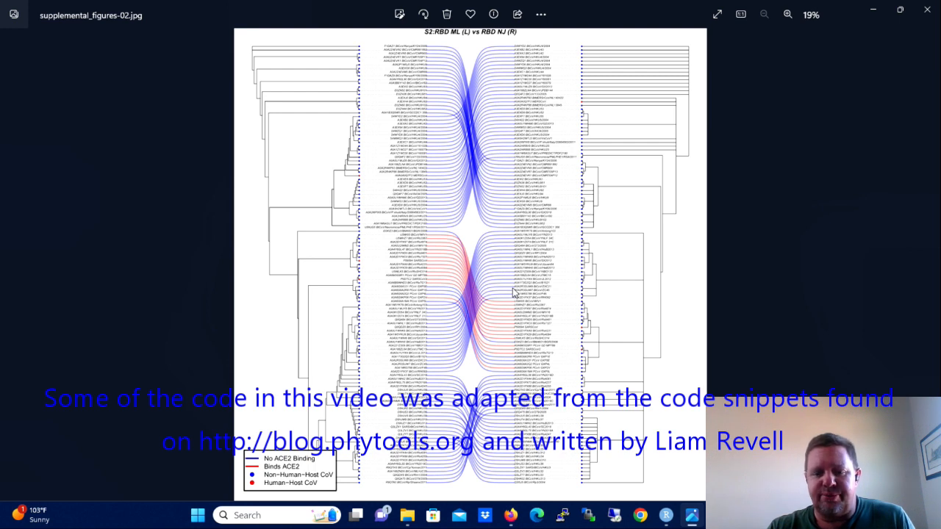
pyautogui.moveTo(588, 297)
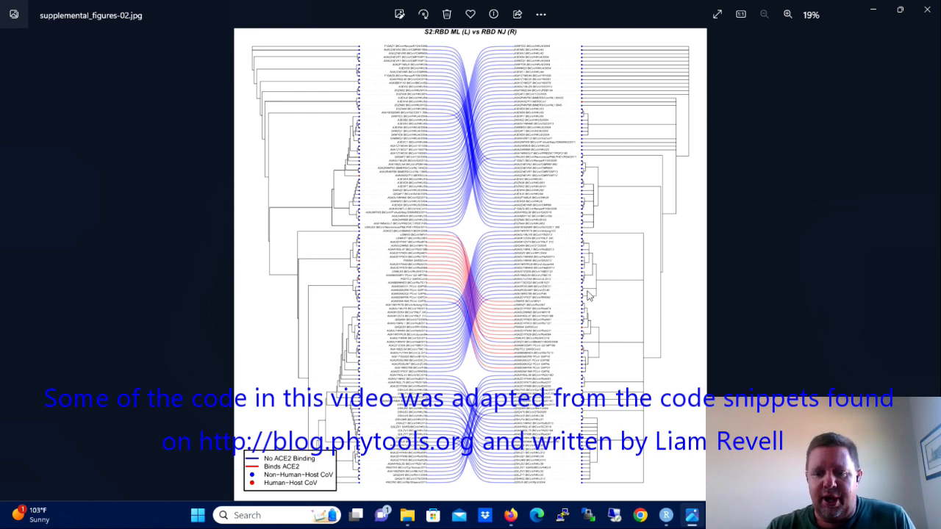
pyautogui.moveTo(452, 123)
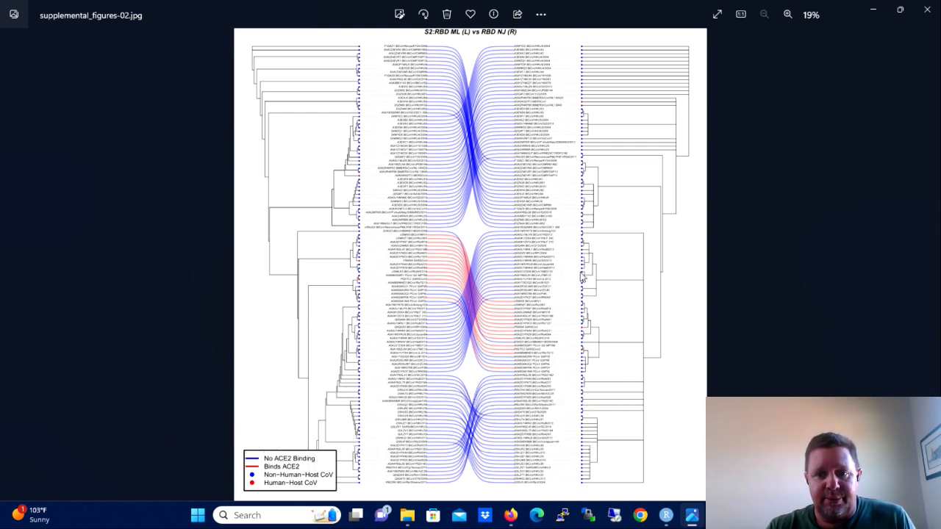
pyautogui.moveTo(473, 88)
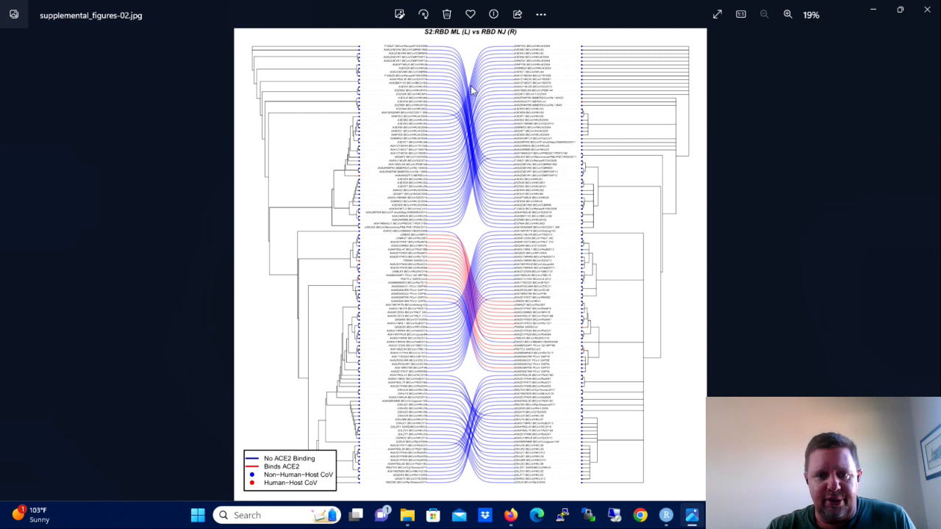
pyautogui.moveTo(491, 389)
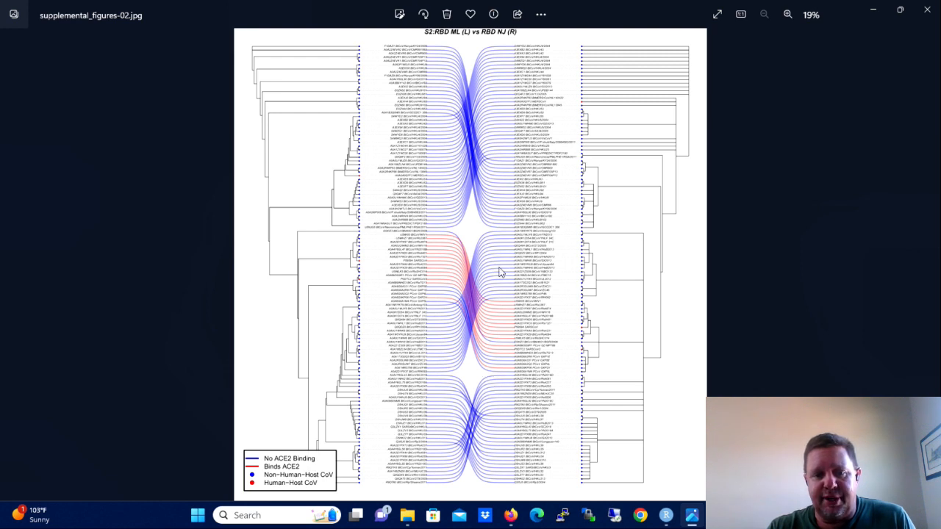
pyautogui.moveTo(484, 262)
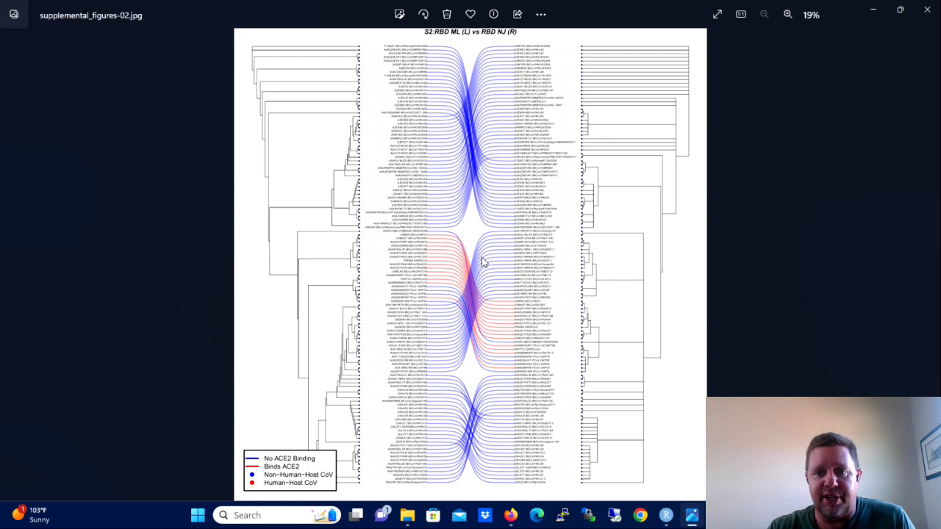
pyautogui.moveTo(601, 142)
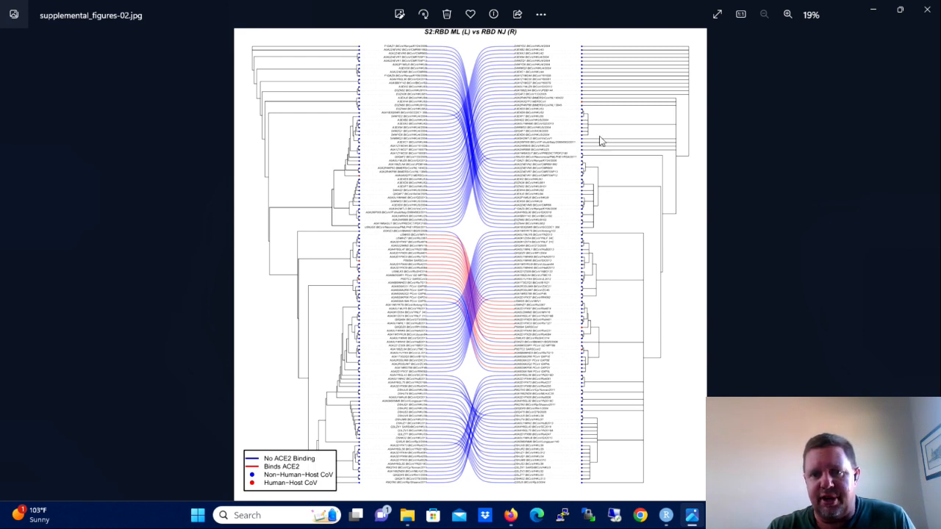
pyautogui.moveTo(587, 108)
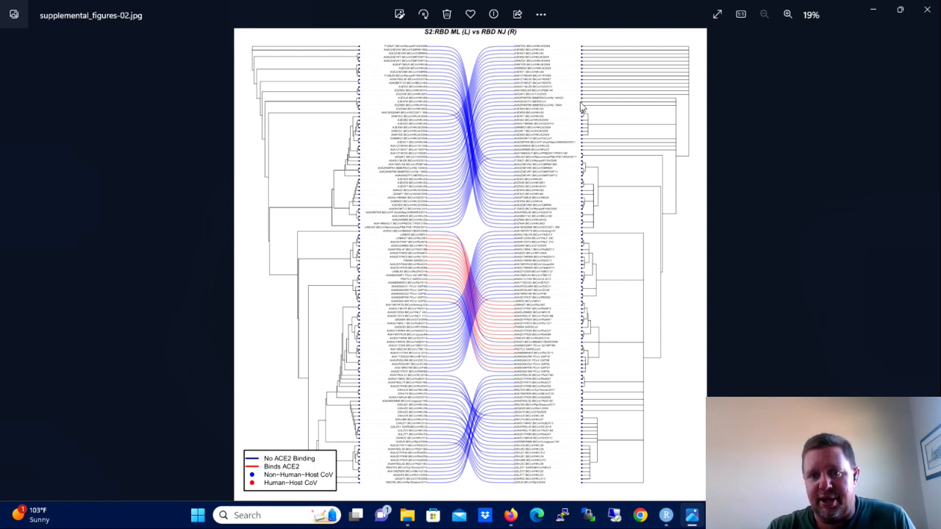
pyautogui.moveTo(586, 106)
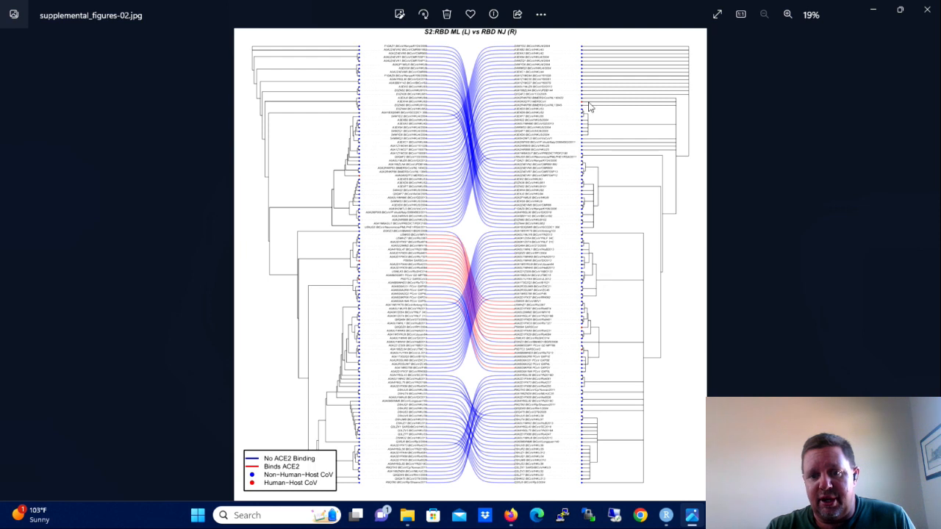
pyautogui.moveTo(585, 106)
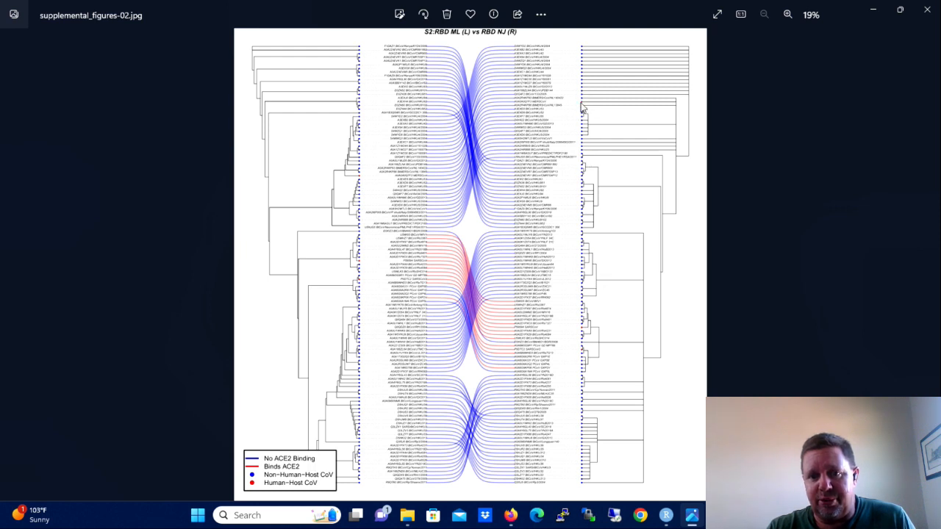
pyautogui.moveTo(545, 304)
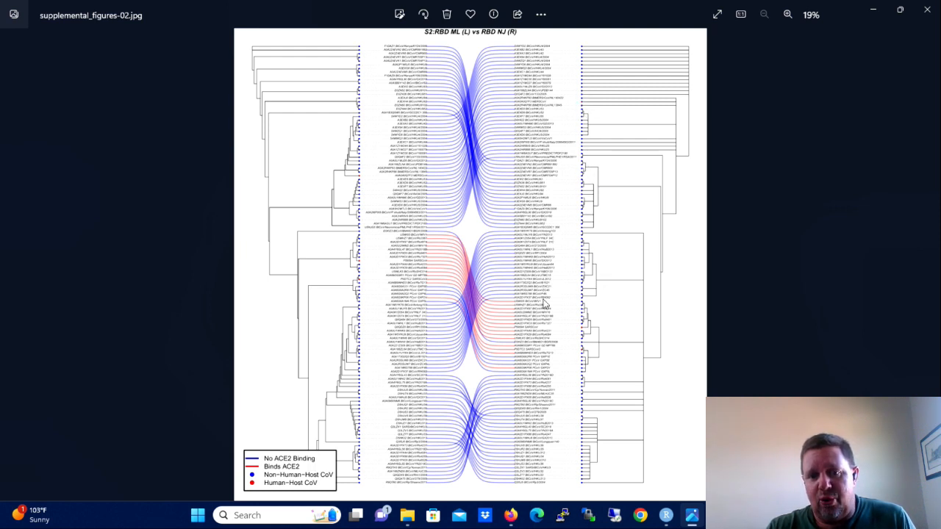
pyautogui.moveTo(494, 335)
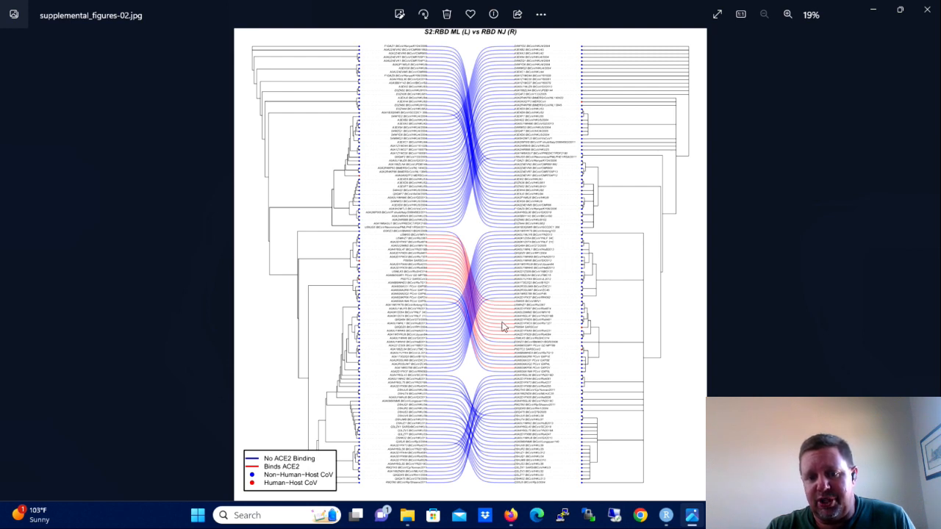
pyautogui.moveTo(550, 355)
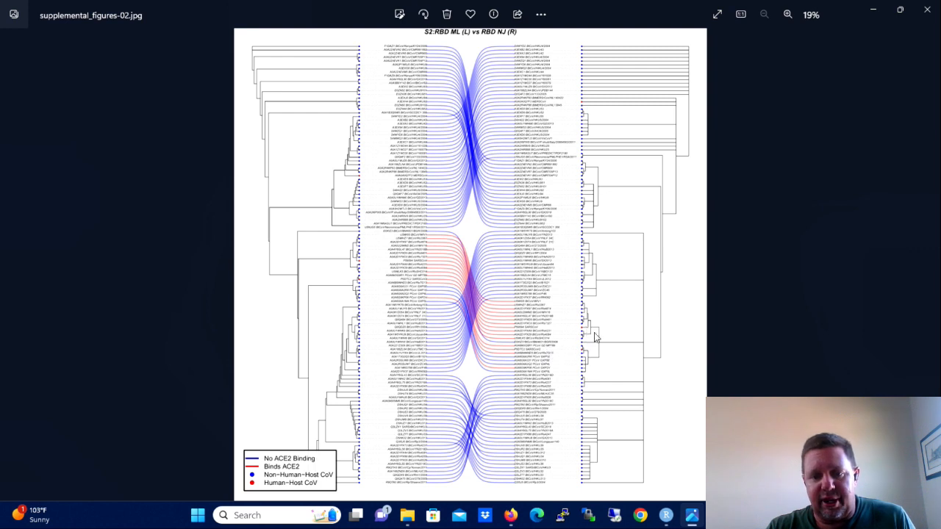
pyautogui.moveTo(577, 316)
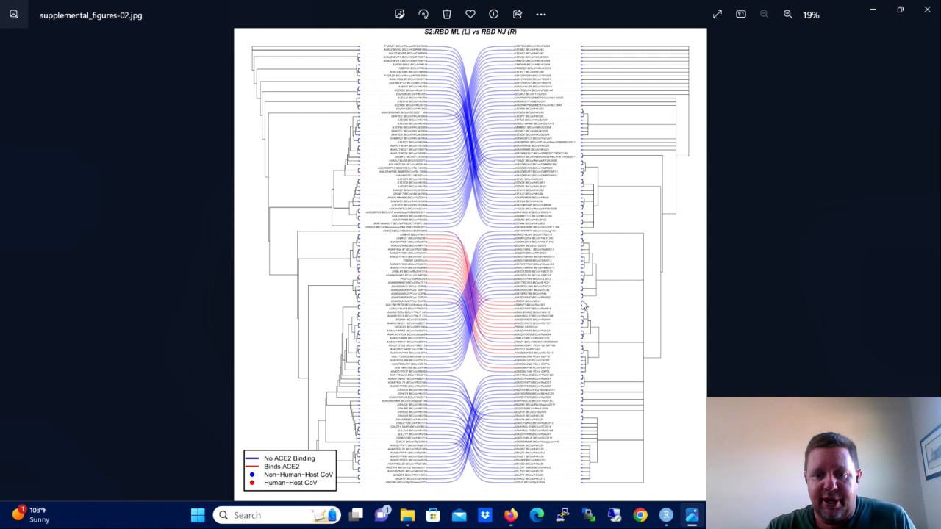
pyautogui.moveTo(541, 318)
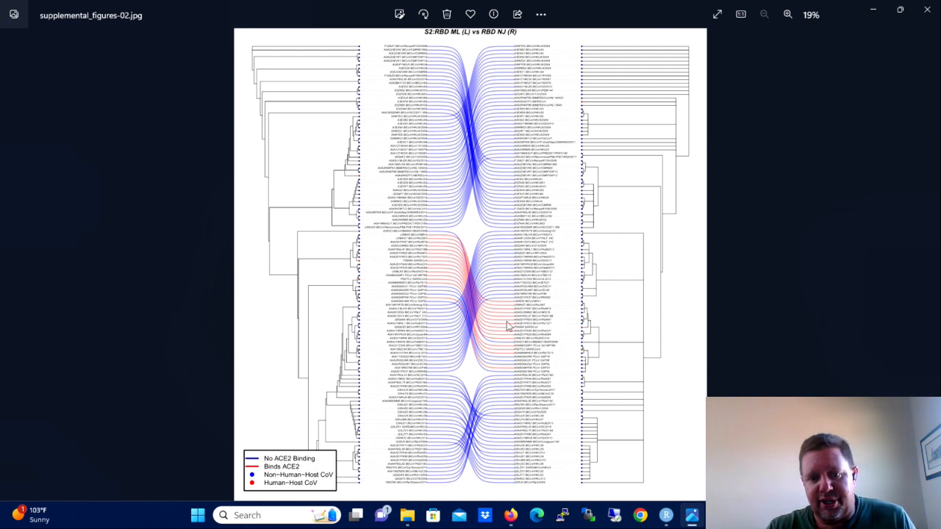
pyautogui.moveTo(503, 327)
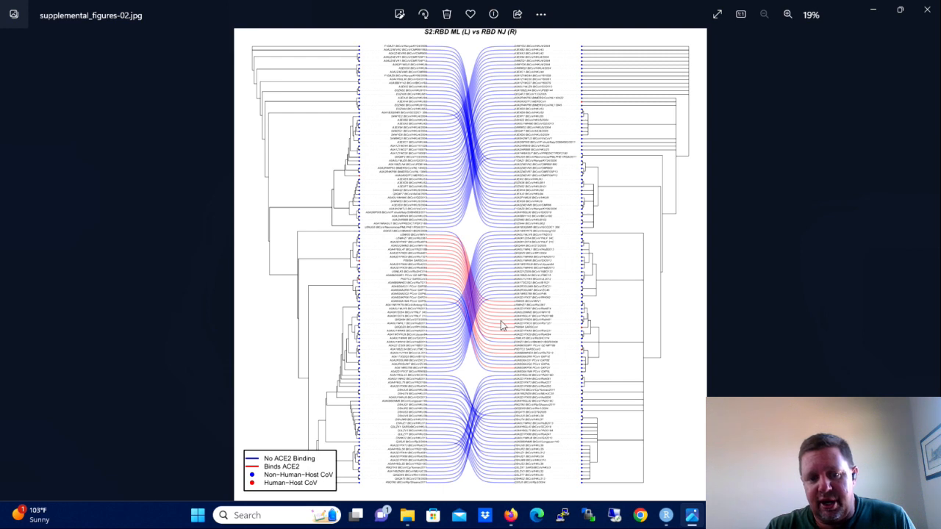
pyautogui.moveTo(562, 271)
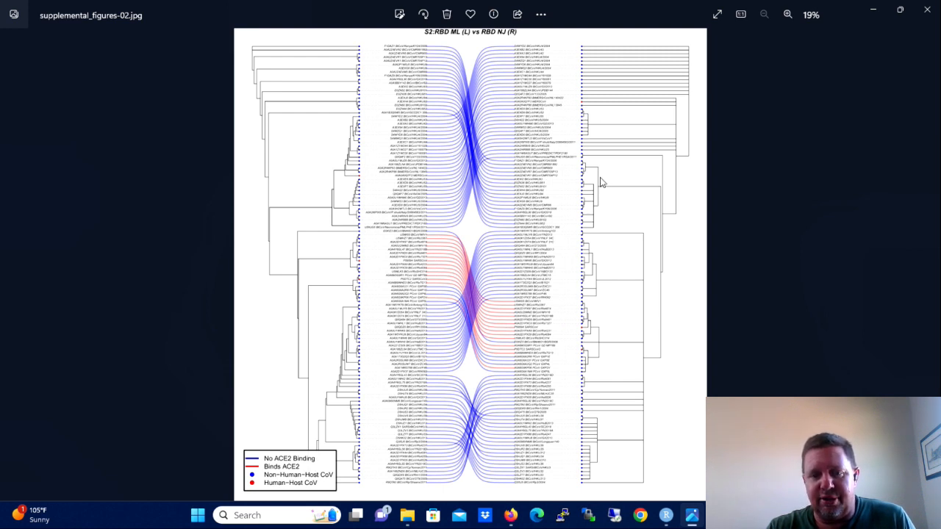
pyautogui.moveTo(564, 90)
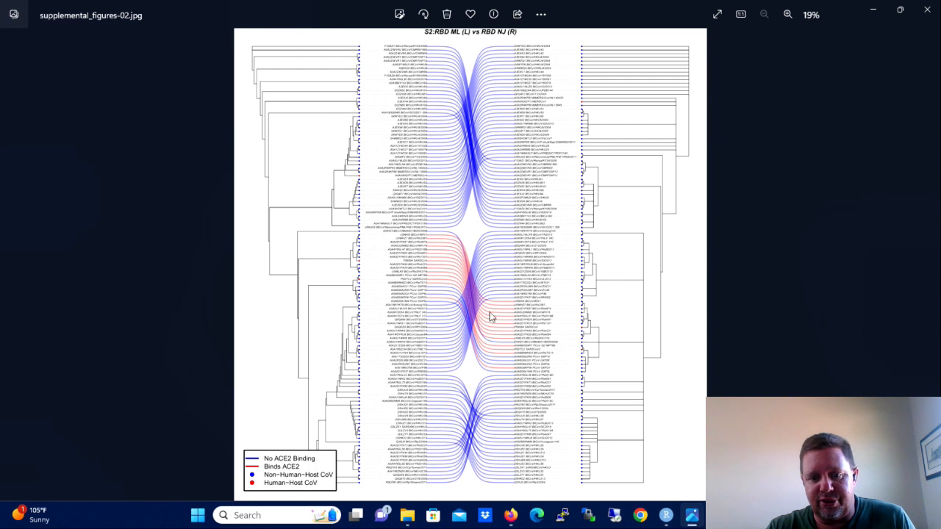
pyautogui.moveTo(491, 320)
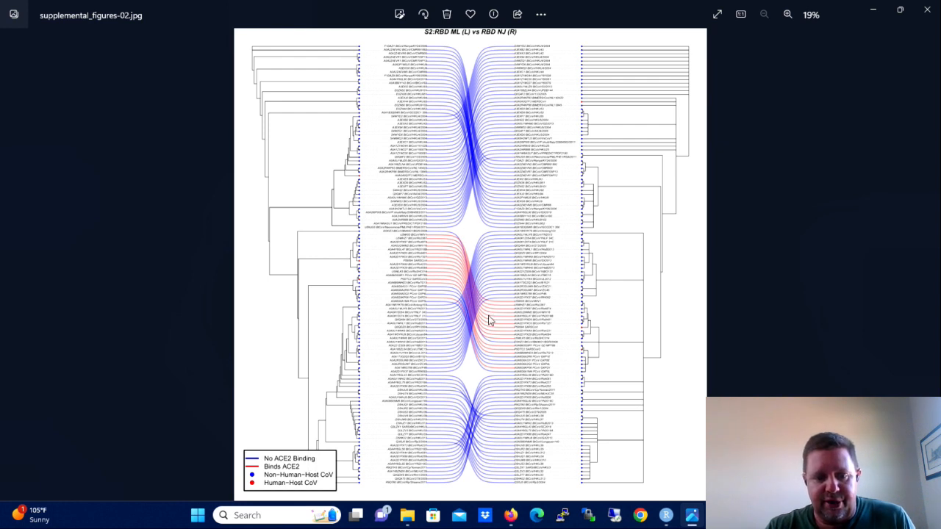
pyautogui.moveTo(331, 500)
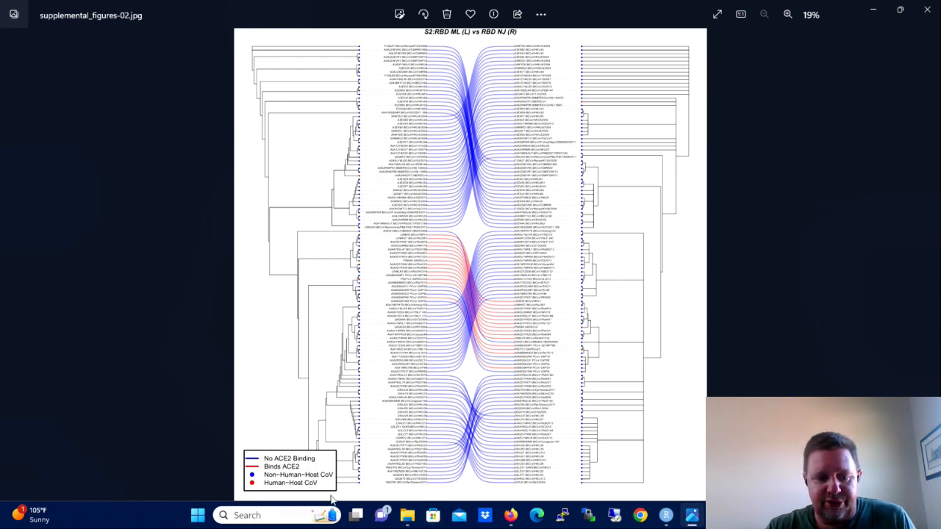
pyautogui.moveTo(306, 459)
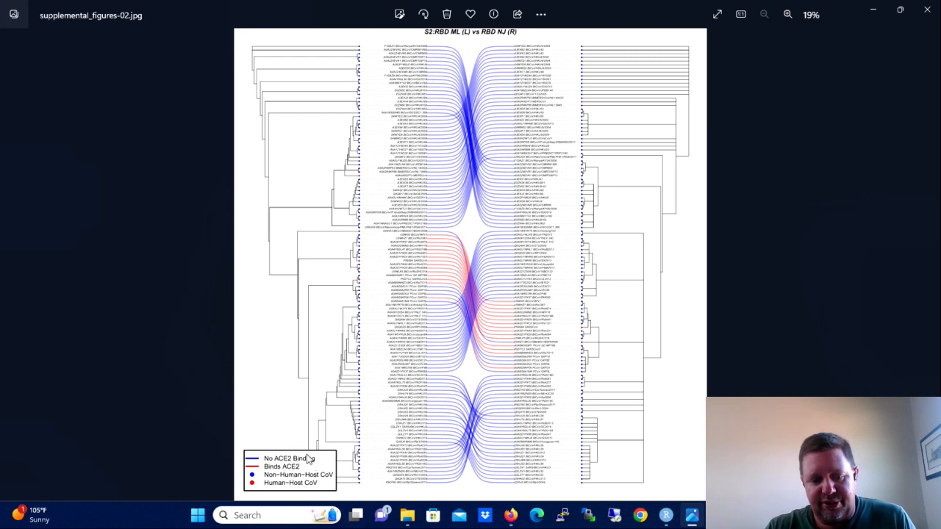
pyautogui.moveTo(311, 483)
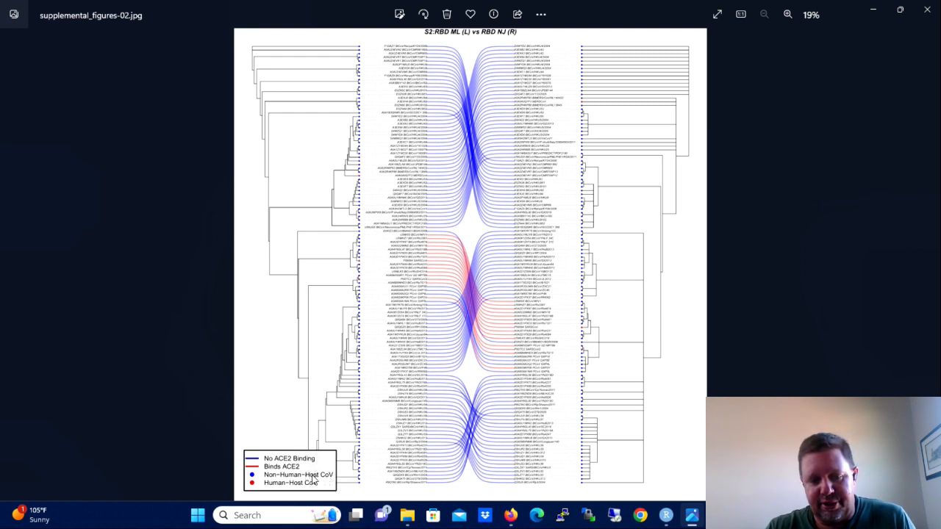
pyautogui.moveTo(335, 465)
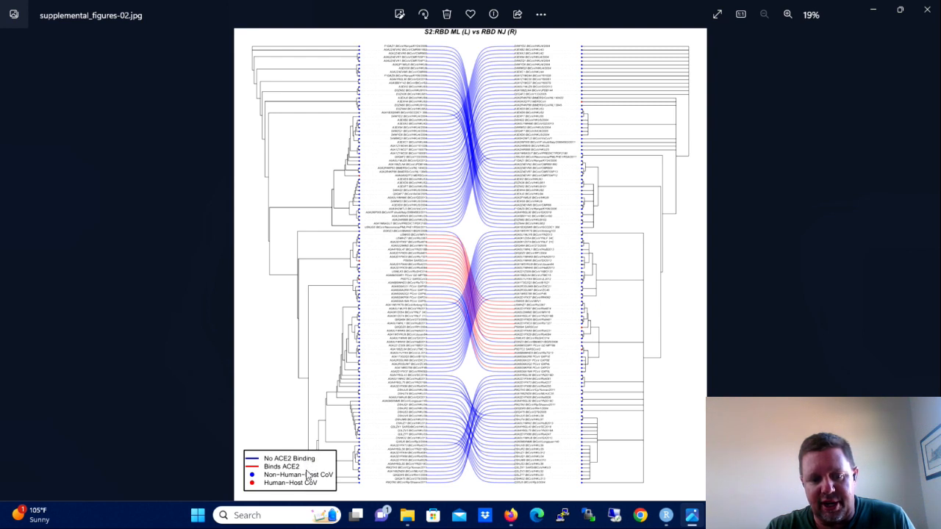
pyautogui.moveTo(360, 482)
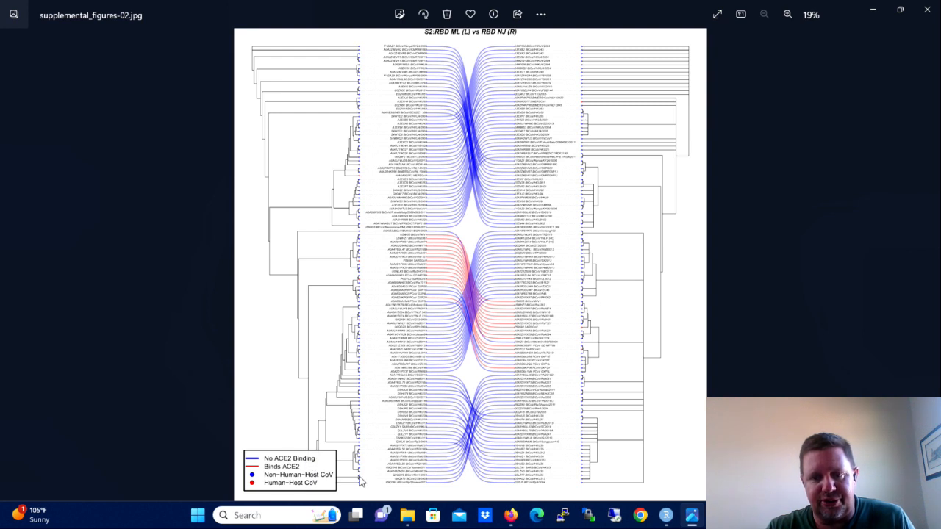
pyautogui.moveTo(543, 359)
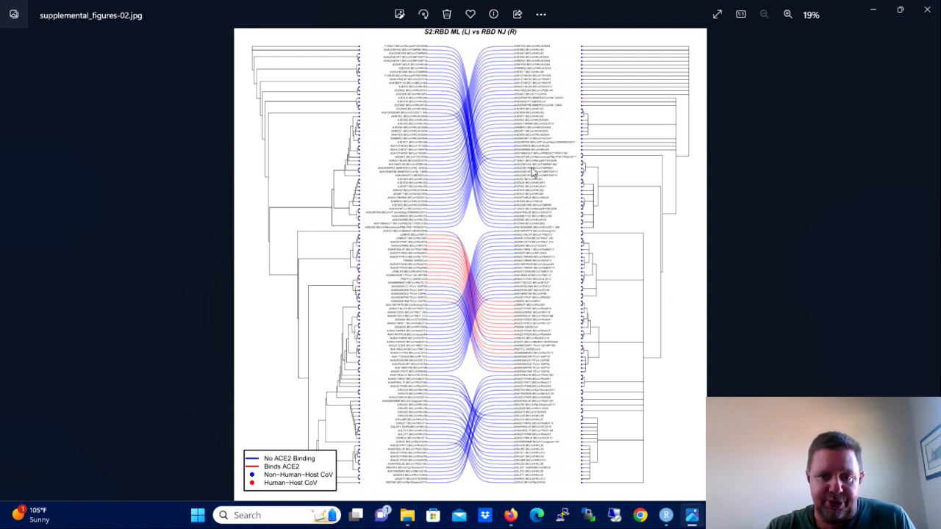
pyautogui.moveTo(485, 194)
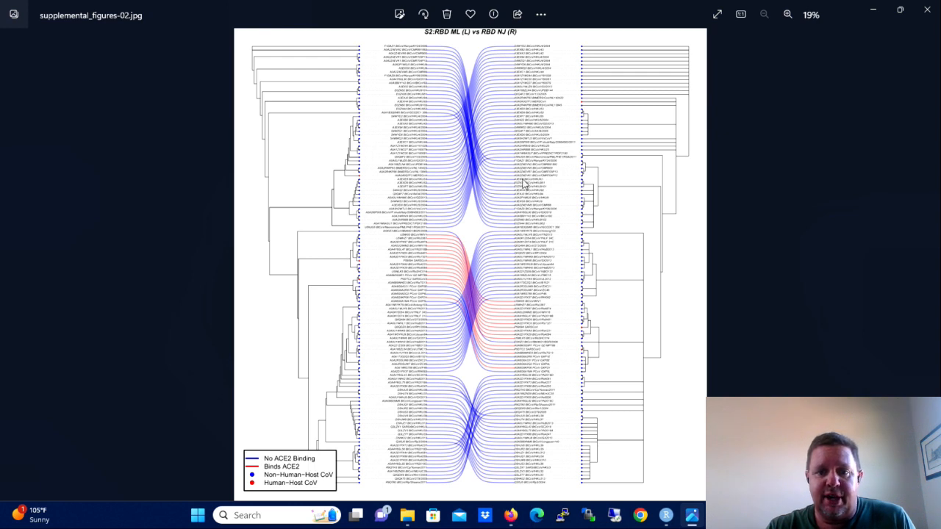
pyautogui.moveTo(743, 289)
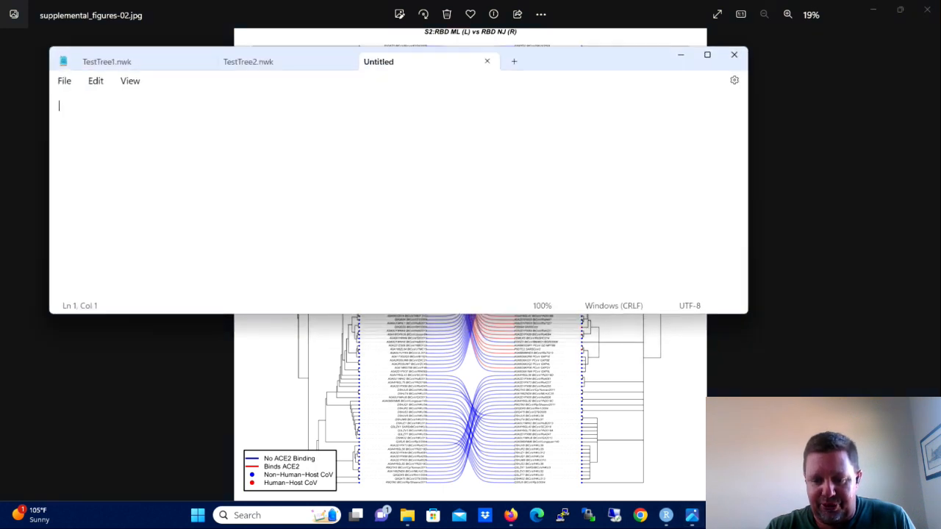
pyautogui.moveTo(180, 144)
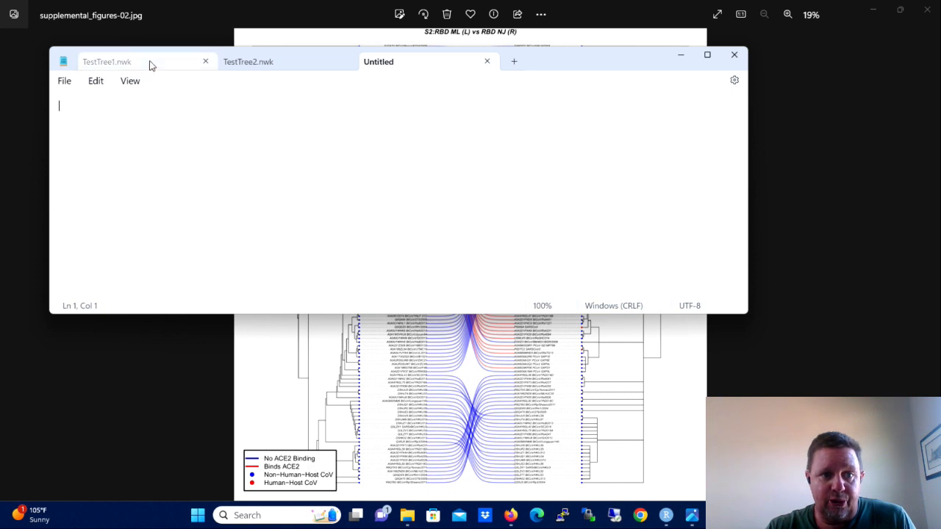
# - Show TestTree1.nwk with its Newick string ((ACT1,ACT2),ACT3,ACT4);
pyautogui.click(107, 61)
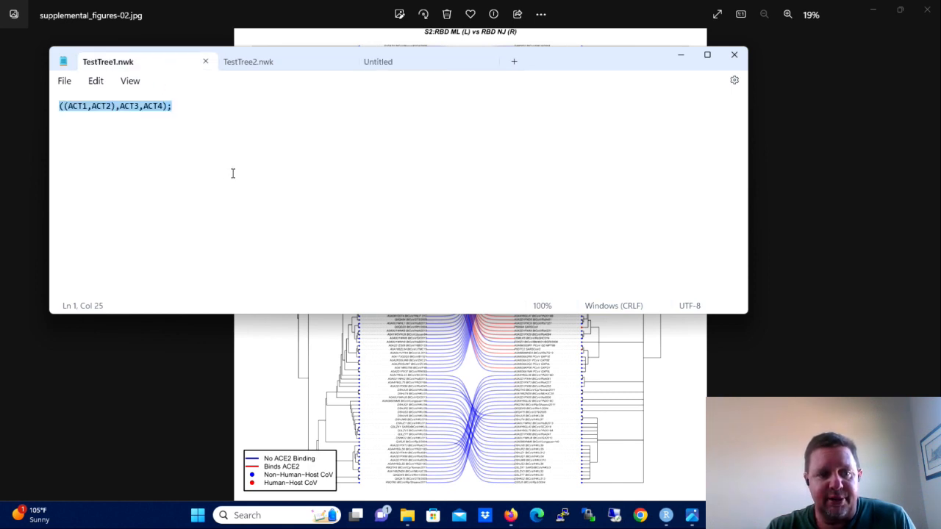
pyautogui.moveTo(259, 170)
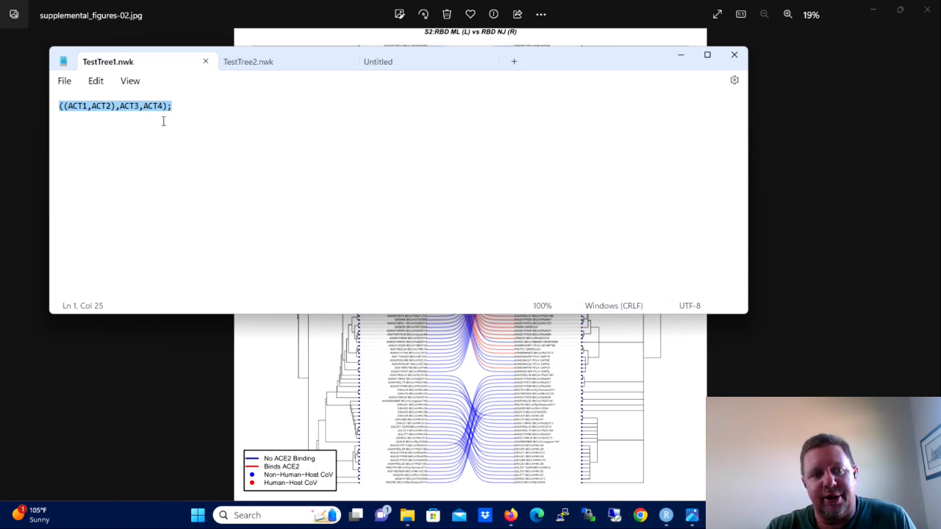
pyautogui.click(66, 106)
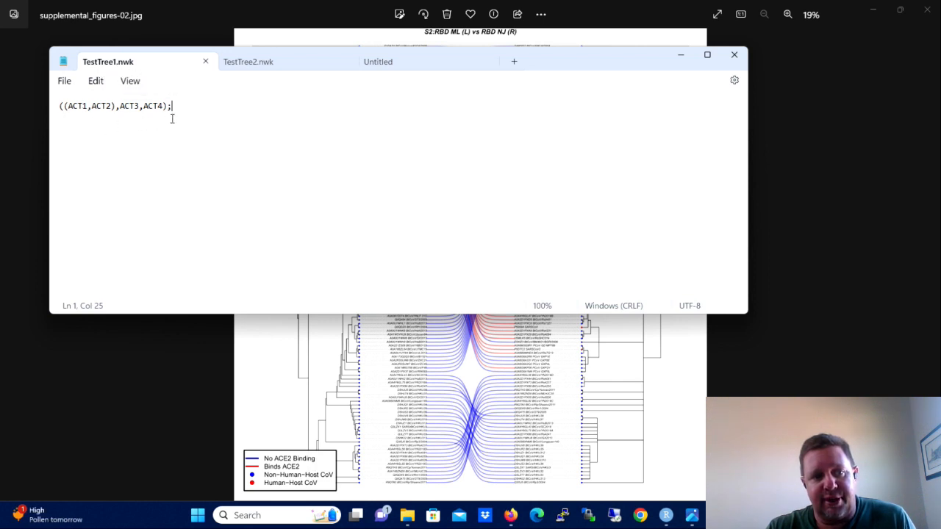
pyautogui.moveTo(63, 83)
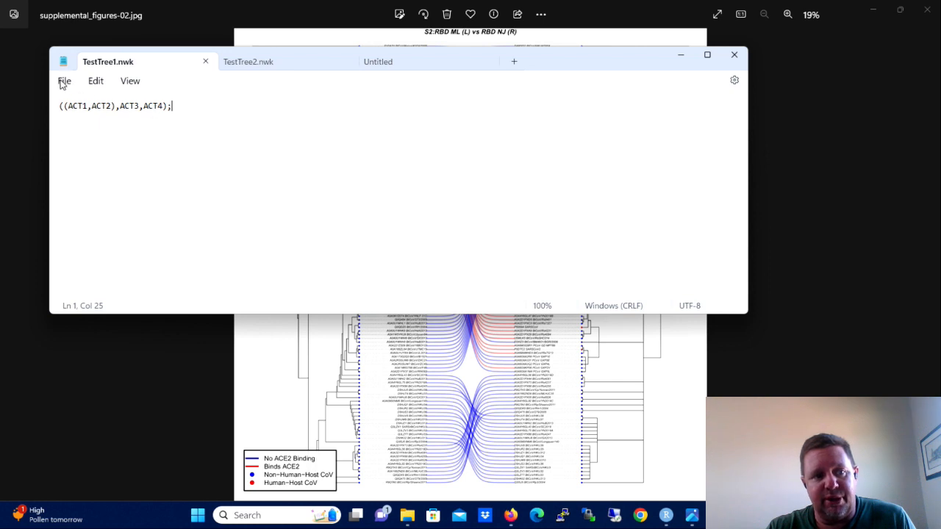
# - Check the TestTrees folder listing all files via Save As, then cancel without saving
pyautogui.click(65, 81)
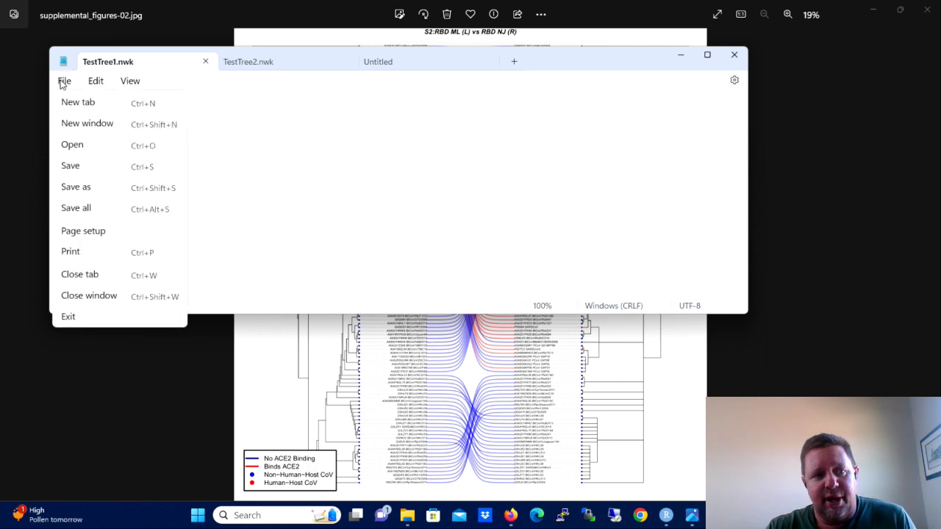
pyautogui.click(77, 187)
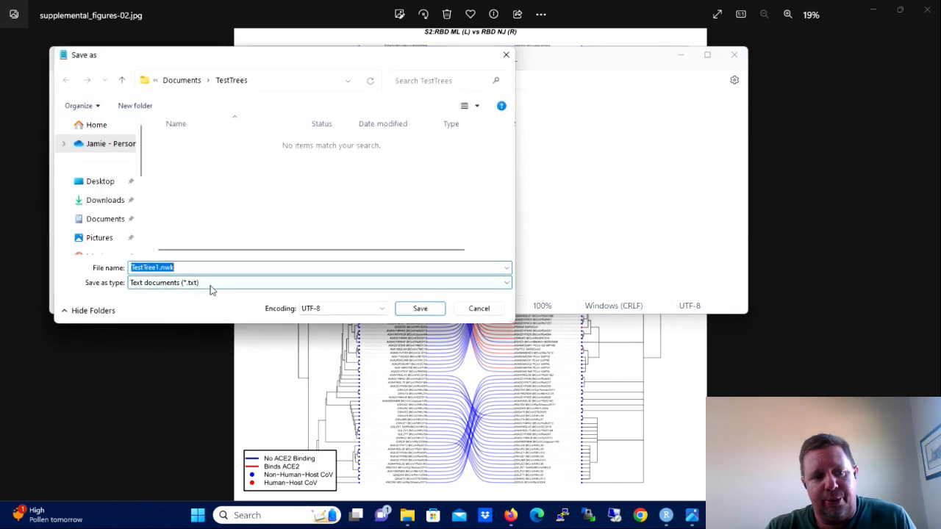
pyautogui.click(321, 282)
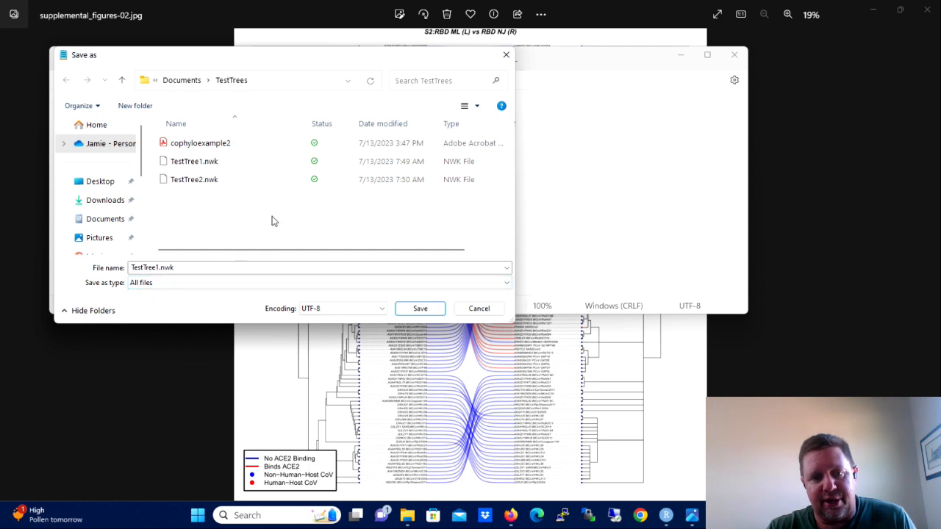
pyautogui.moveTo(423, 259)
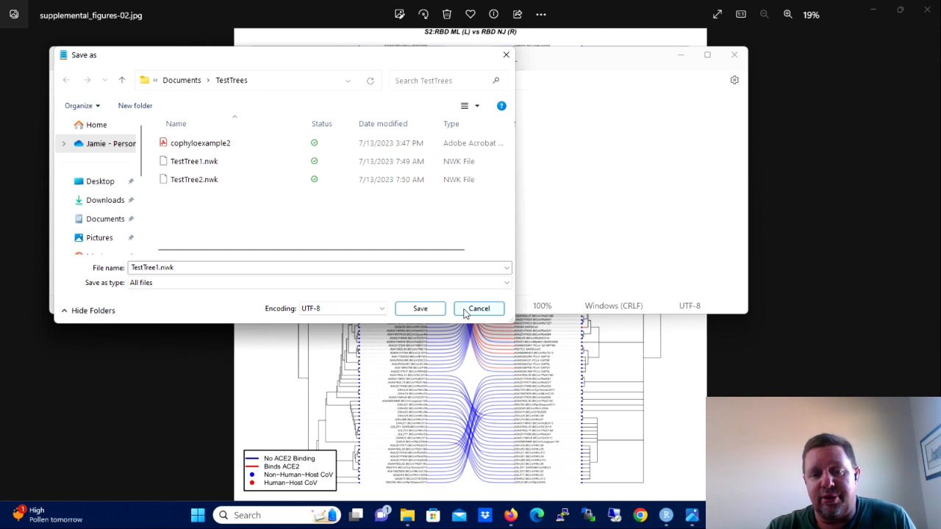
pyautogui.moveTo(470, 311)
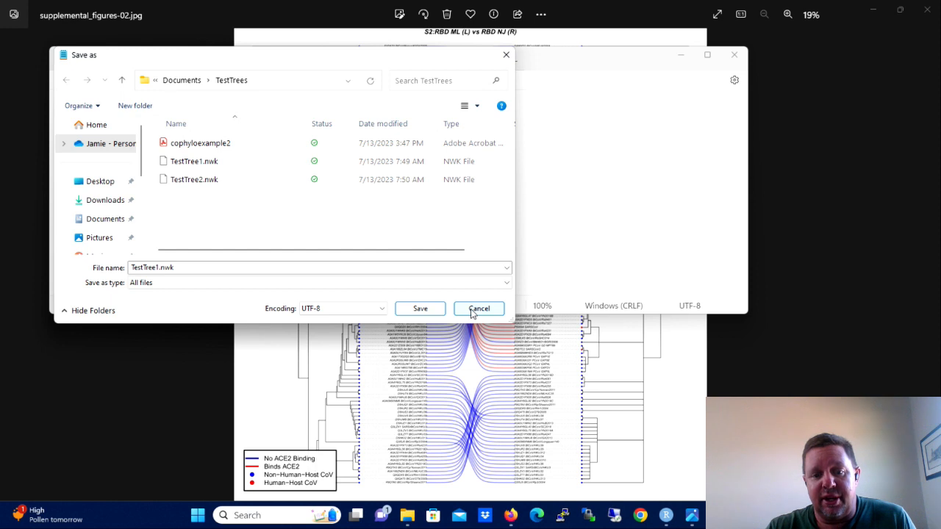
pyautogui.moveTo(271, 201)
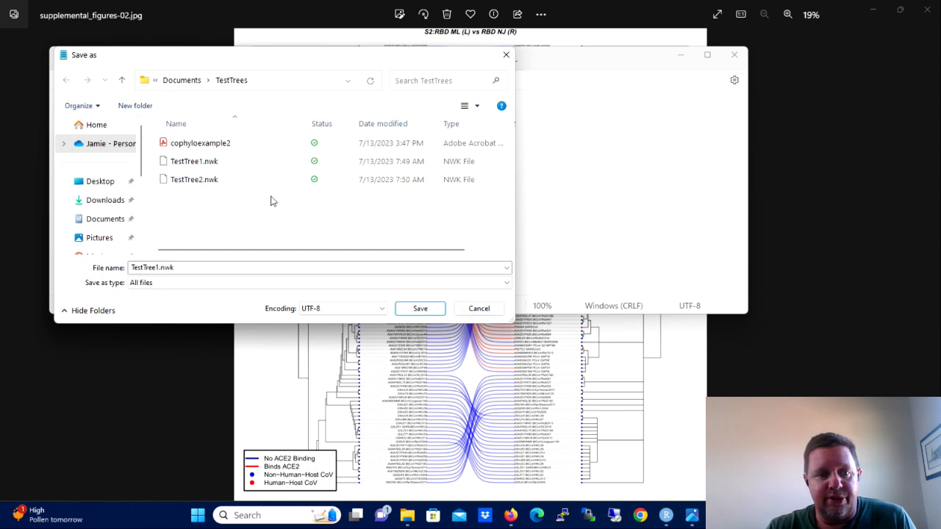
pyautogui.moveTo(253, 215)
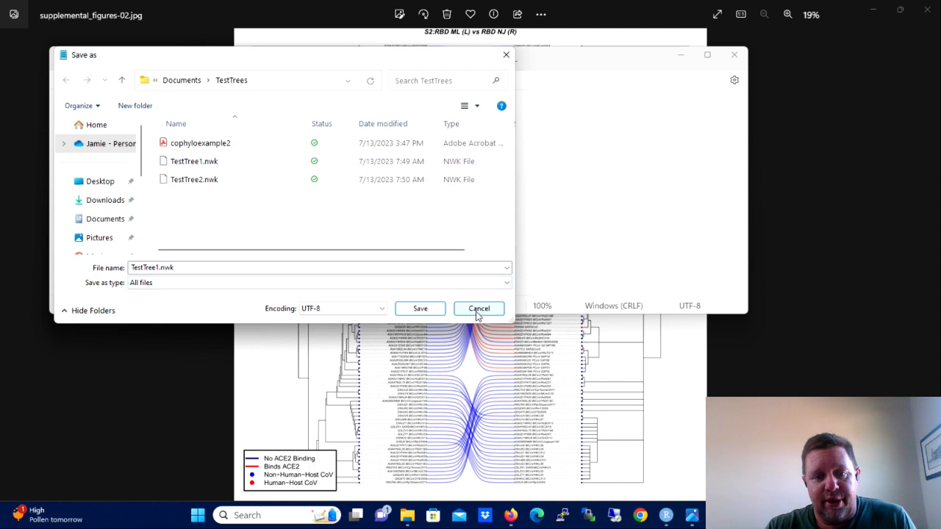
pyautogui.click(479, 309)
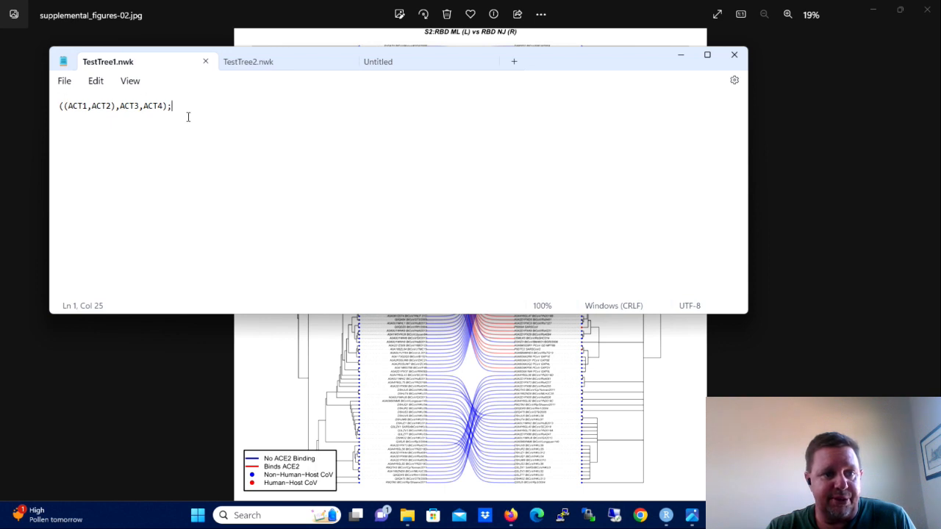
pyautogui.moveTo(125, 168)
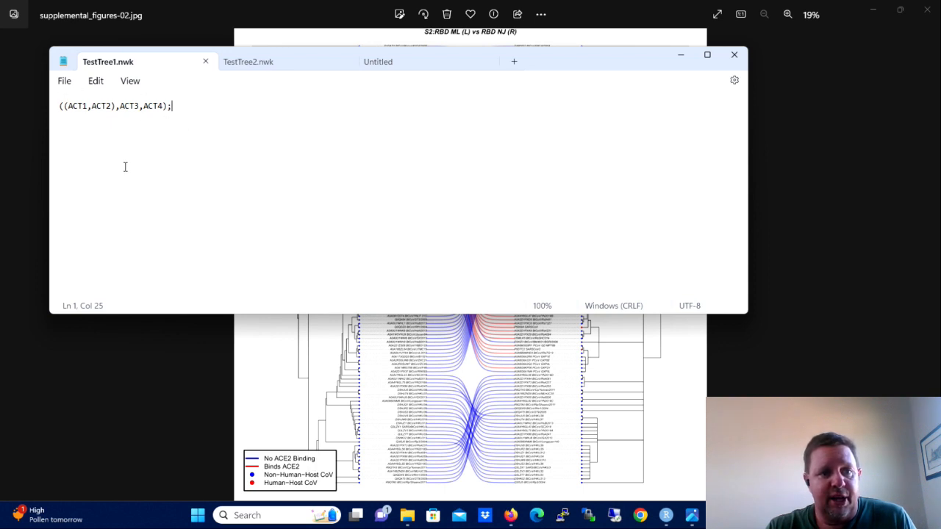
pyautogui.moveTo(145, 129)
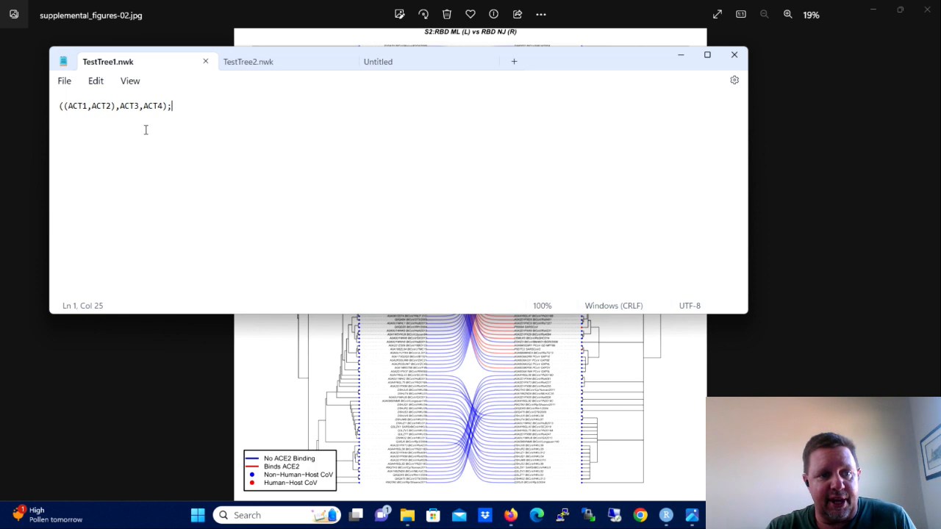
pyautogui.moveTo(259, 97)
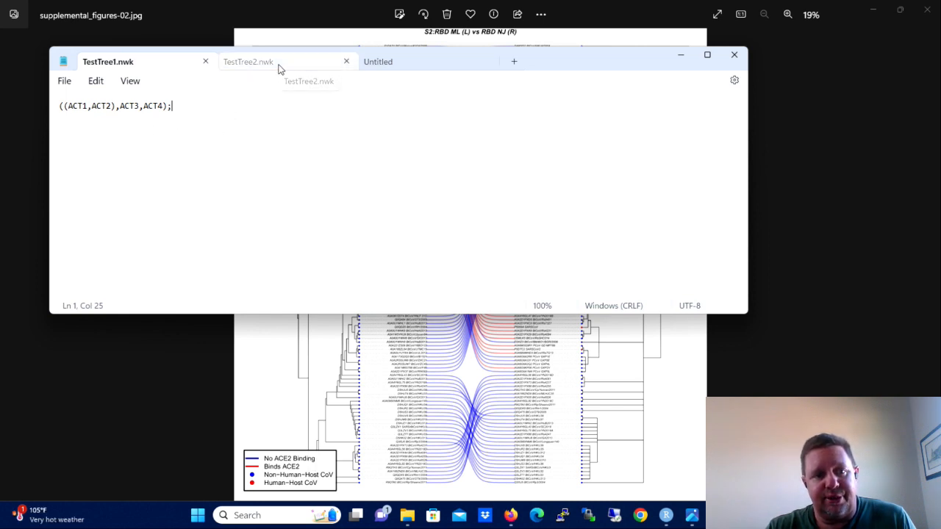
# - Show TestTree2.nwk with its Newick string ((ACT4,ACT1),ACT2,ACT3);
pyautogui.click(247, 61)
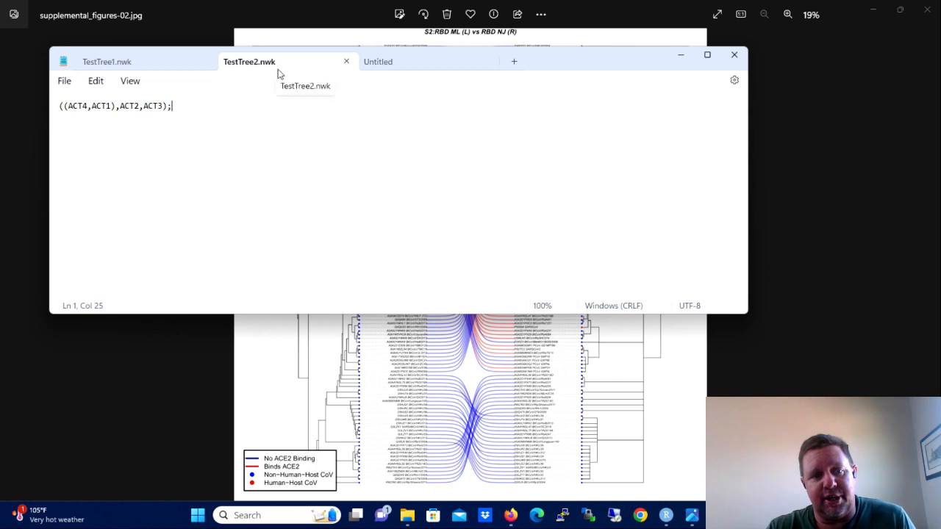
pyautogui.moveTo(168, 181)
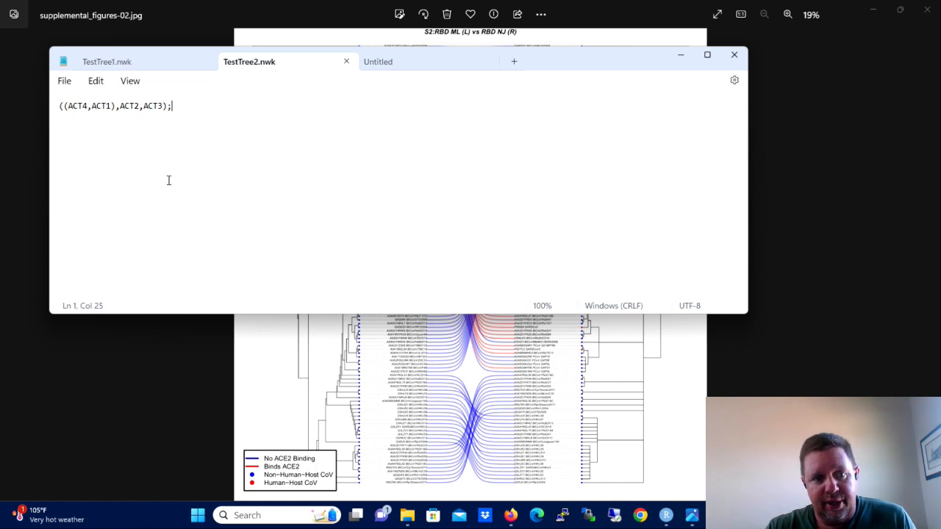
pyautogui.moveTo(229, 185)
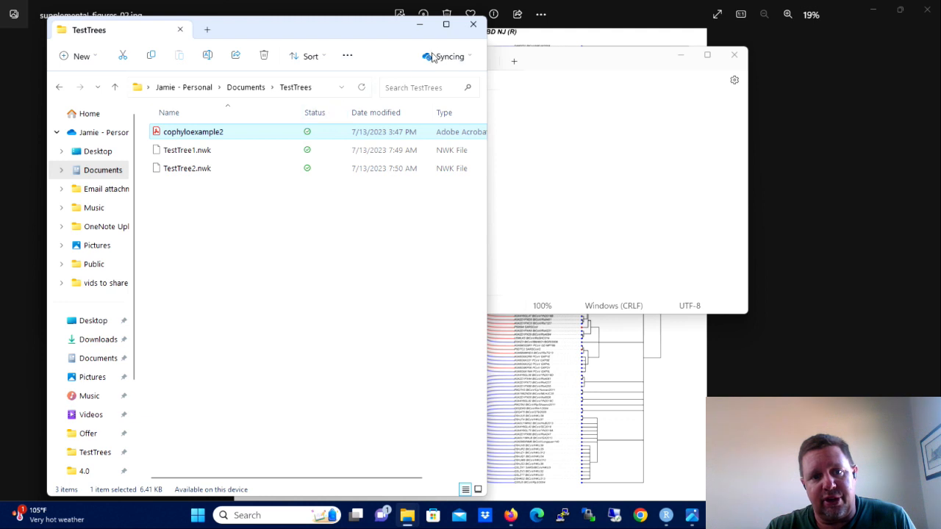
# - Copy the full path of the TestTrees folder from the File Explorer address bar
pyautogui.click(447, 24)
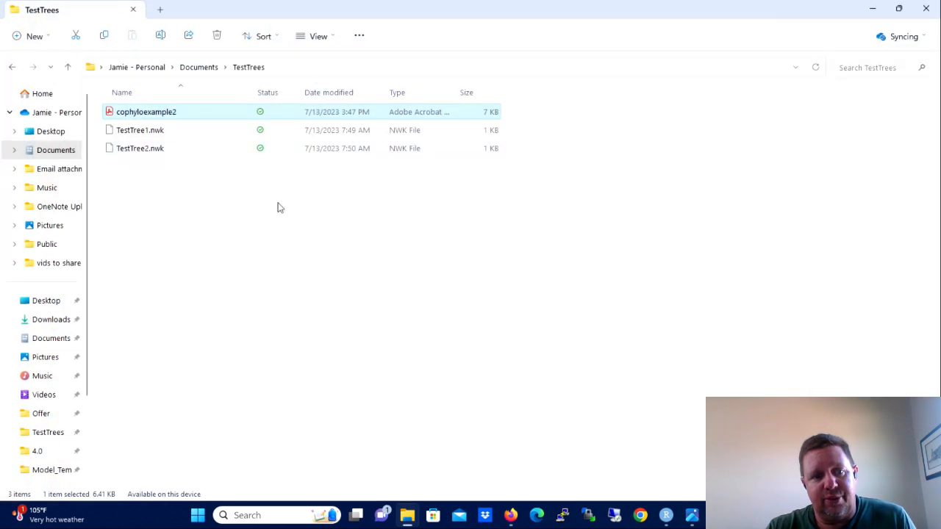
pyautogui.moveTo(162, 175)
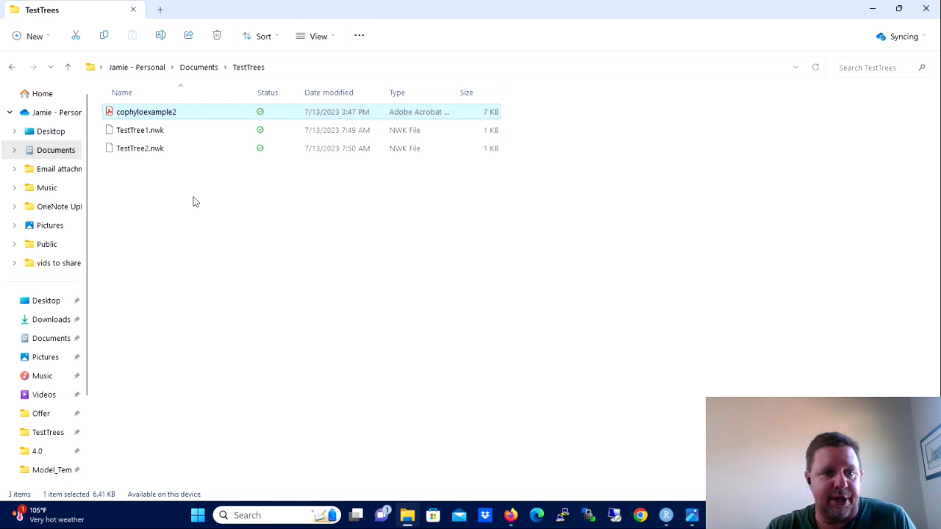
pyautogui.moveTo(588, 76)
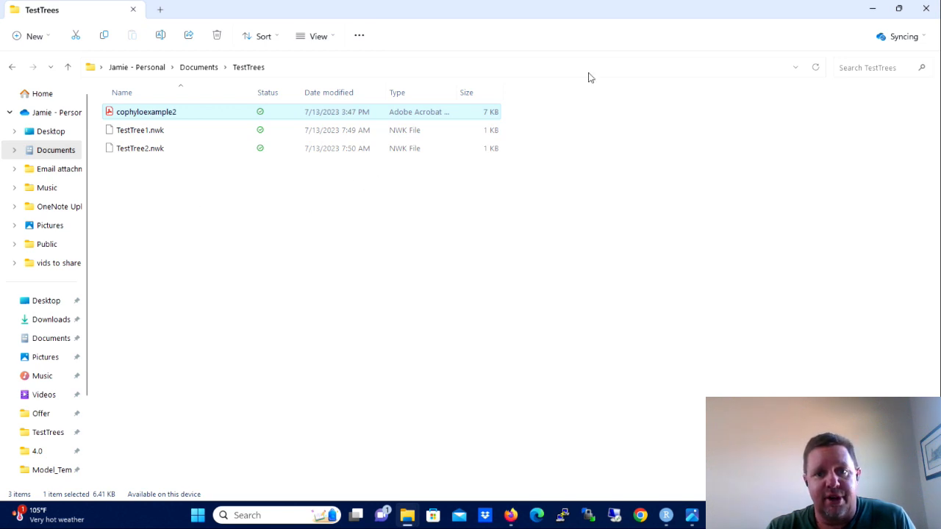
pyautogui.moveTo(581, 74)
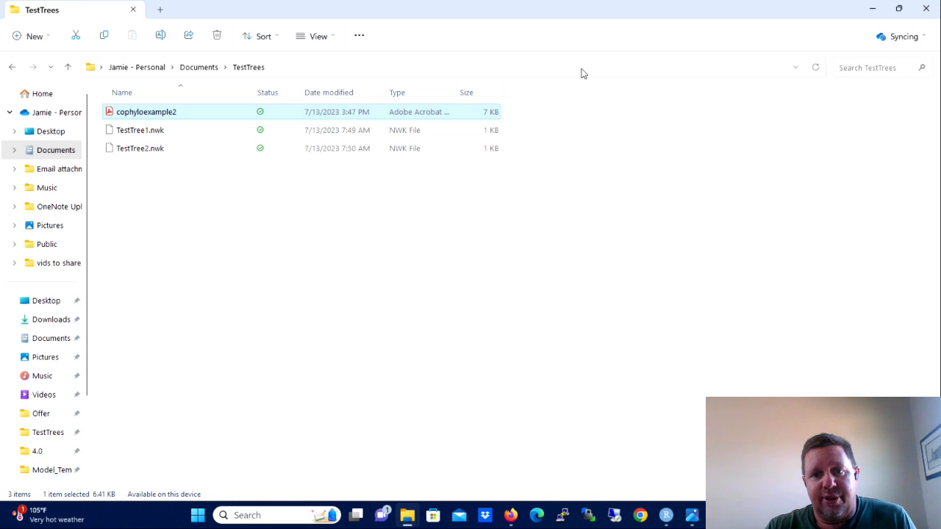
pyautogui.moveTo(432, 70)
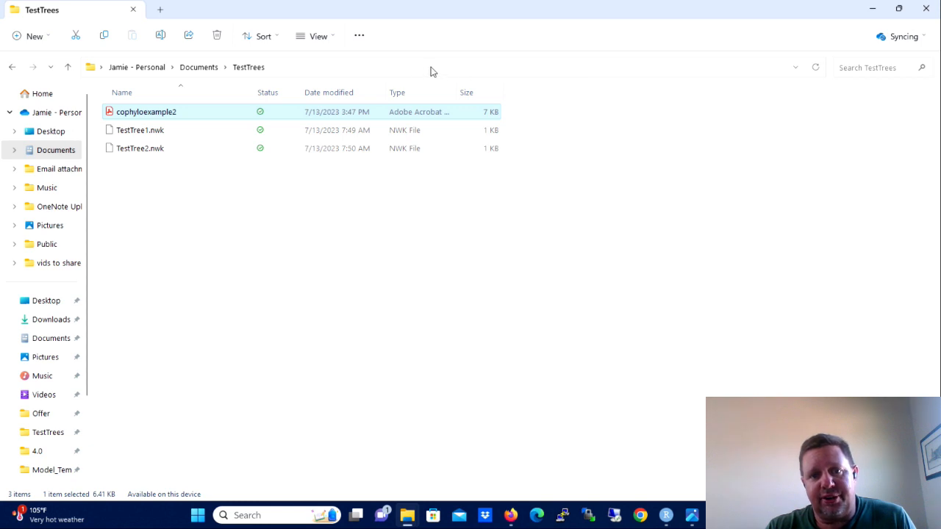
pyautogui.rightClick(429, 67)
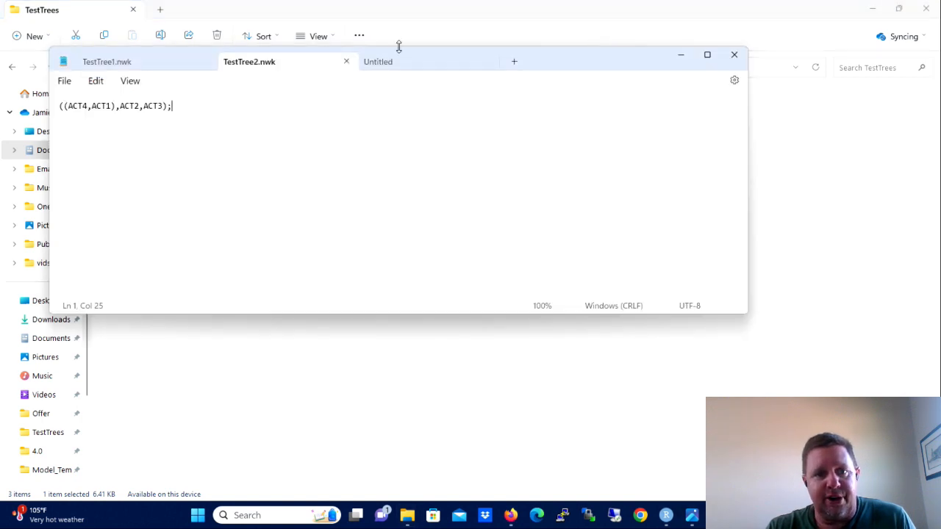
# - Paste the TestTrees path in a new note, add a trailing / and replace every \ with /
pyautogui.click(378, 62)
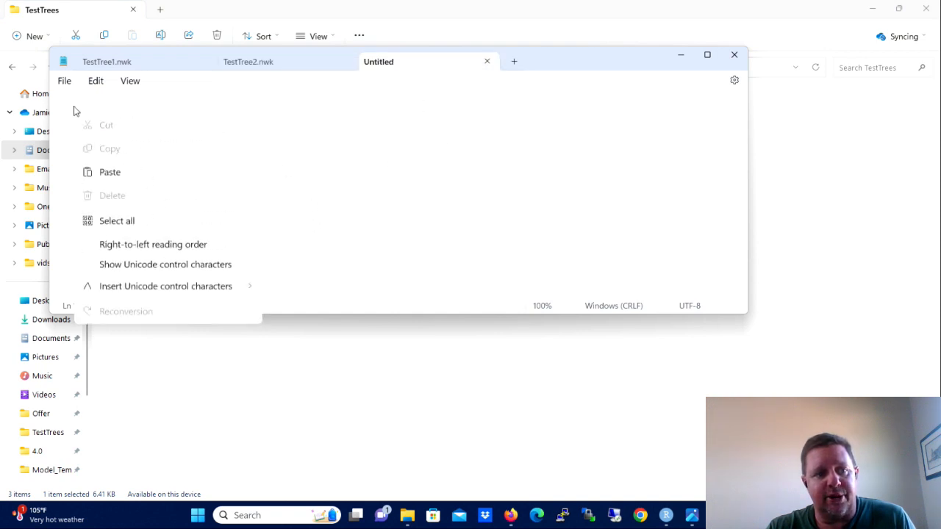
pyautogui.click(108, 170)
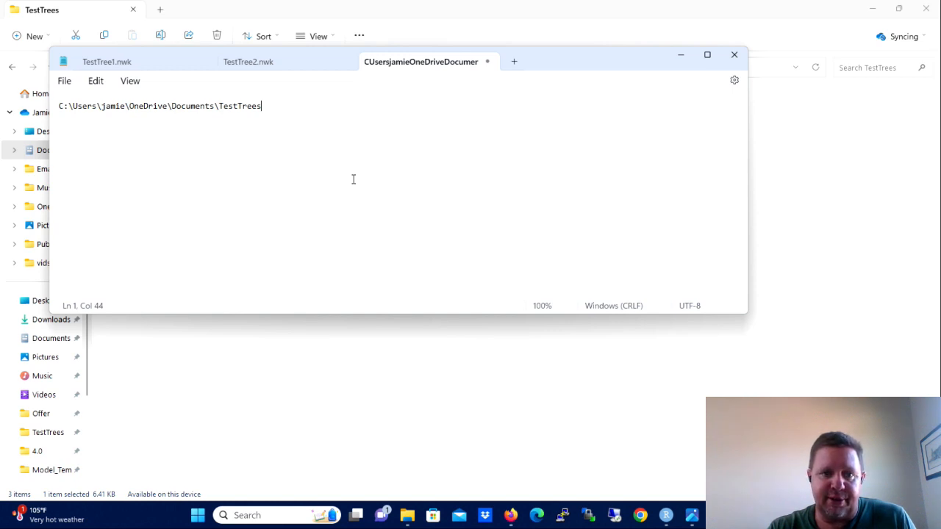
pyautogui.write('/')
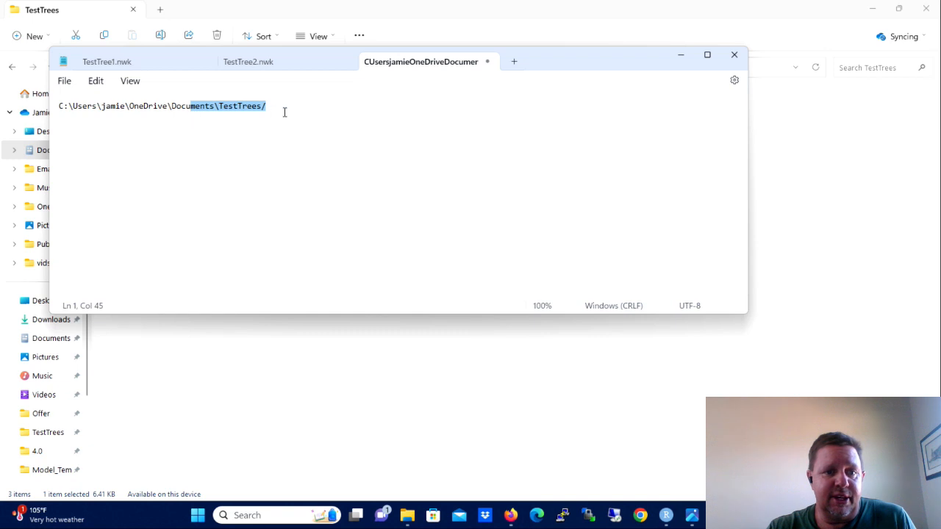
pyautogui.click(65, 81)
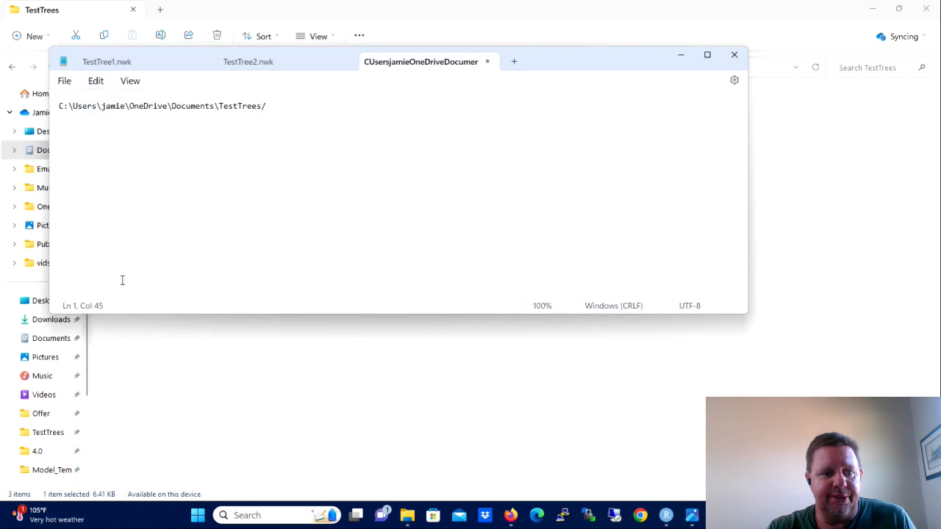
pyautogui.press('Ctrl+h')
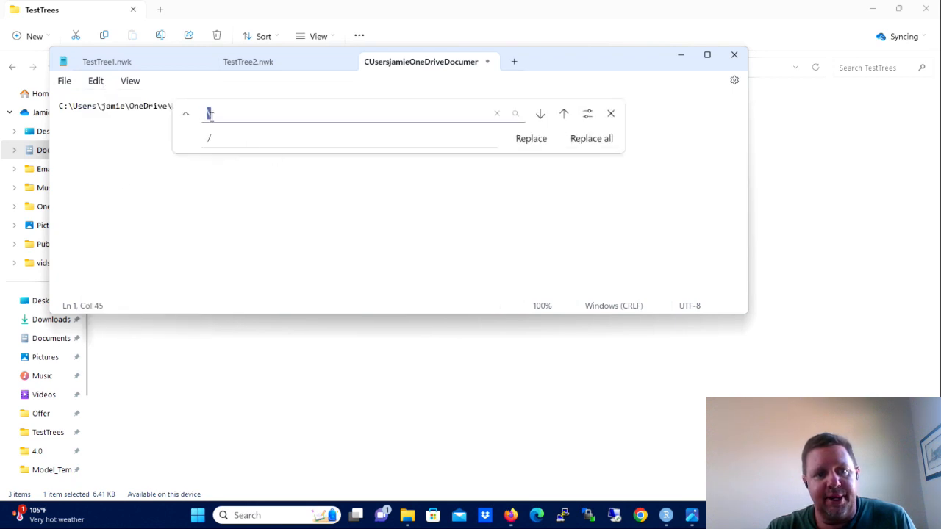
pyautogui.moveTo(606, 152)
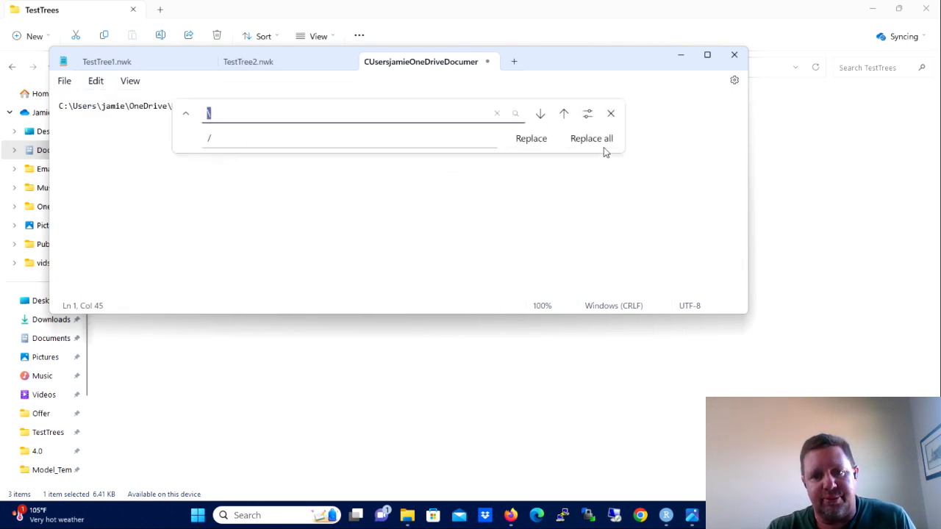
pyautogui.click(591, 138)
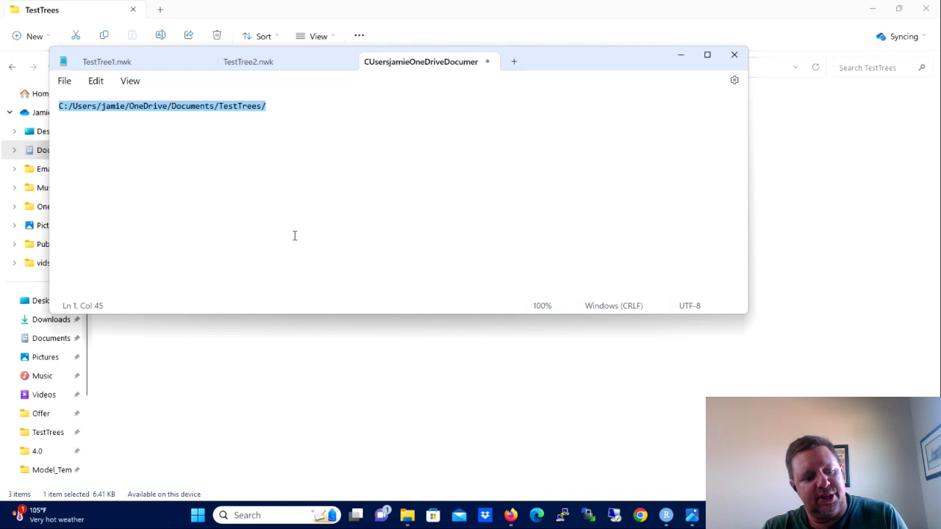
pyautogui.moveTo(344, 241)
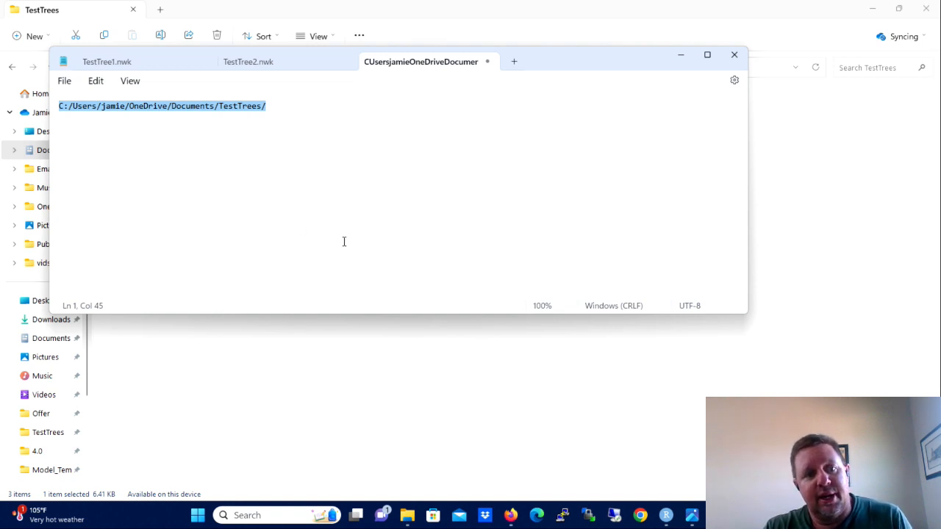
pyautogui.moveTo(438, 223)
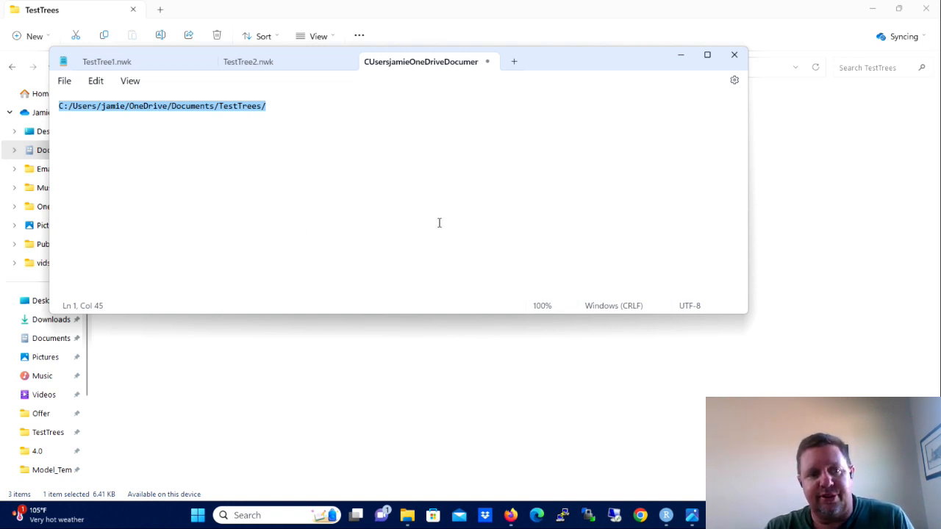
pyautogui.moveTo(639, 488)
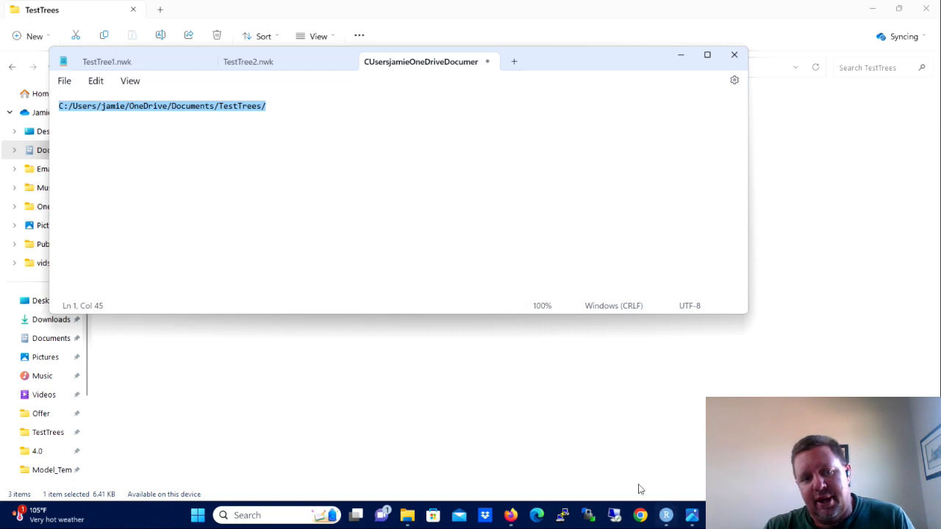
pyautogui.click(106, 62)
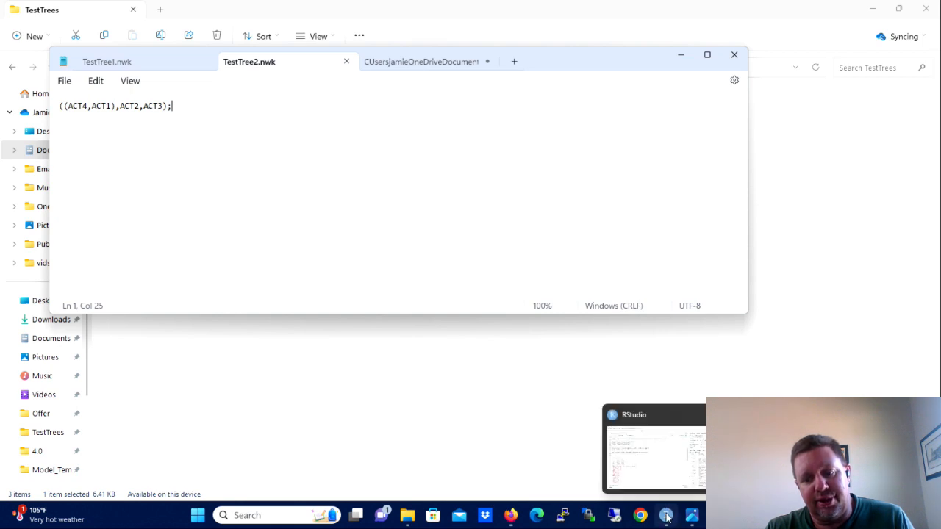
pyautogui.click(665, 515)
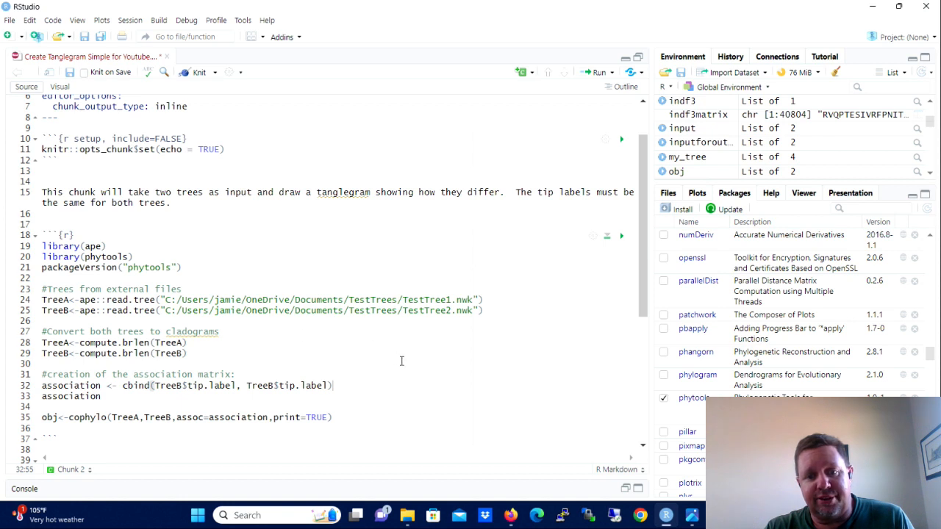
pyautogui.scroll(-3)
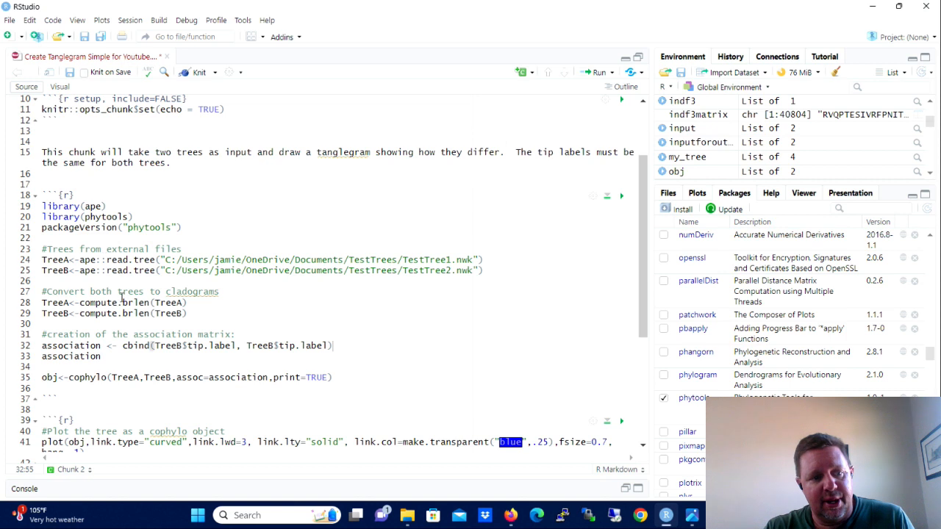
pyautogui.moveTo(197, 294)
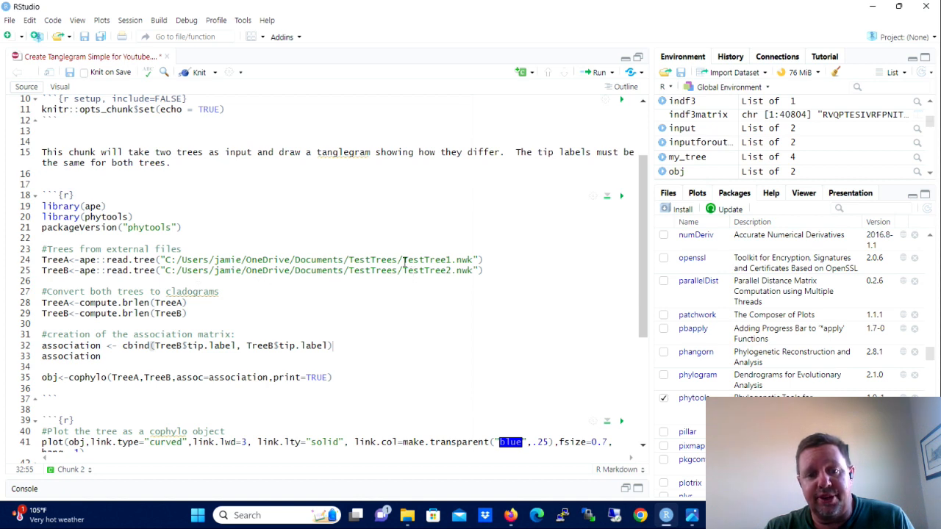
pyautogui.click(403, 258)
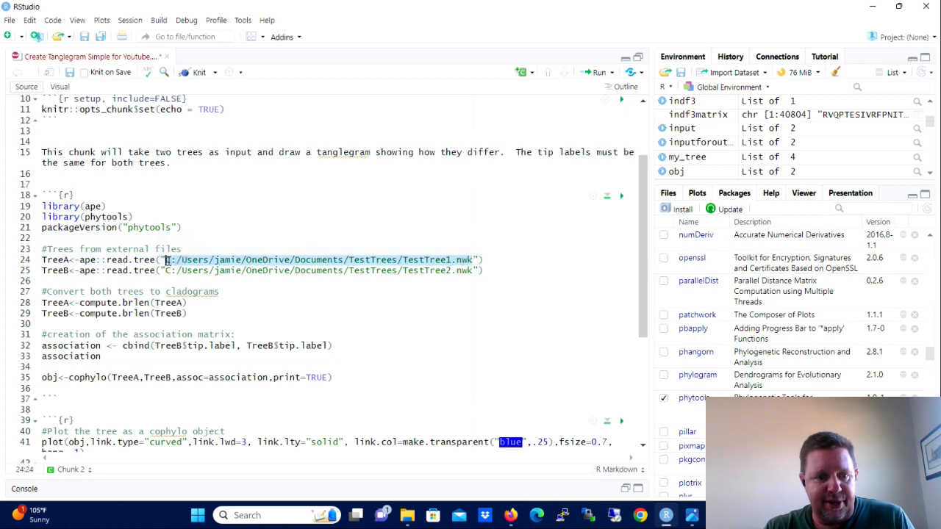
pyautogui.press('Delete')
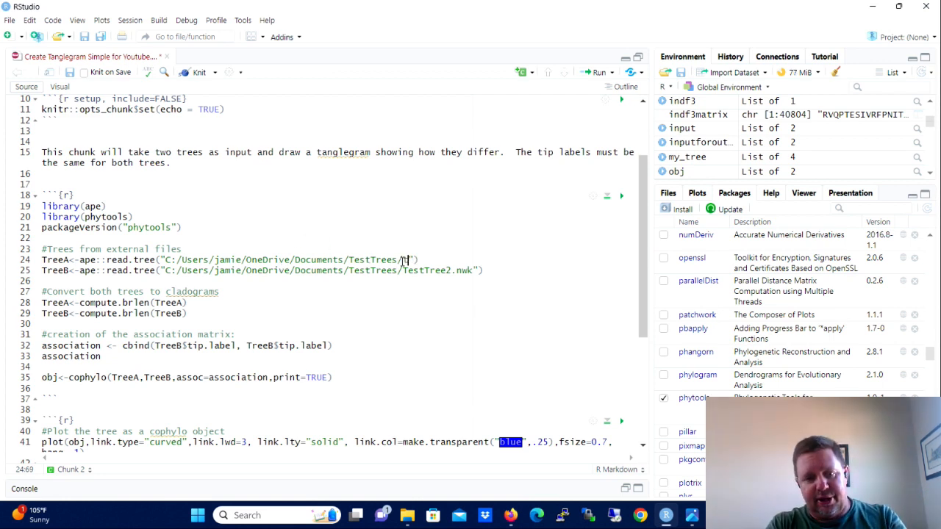
pyautogui.write('Test')
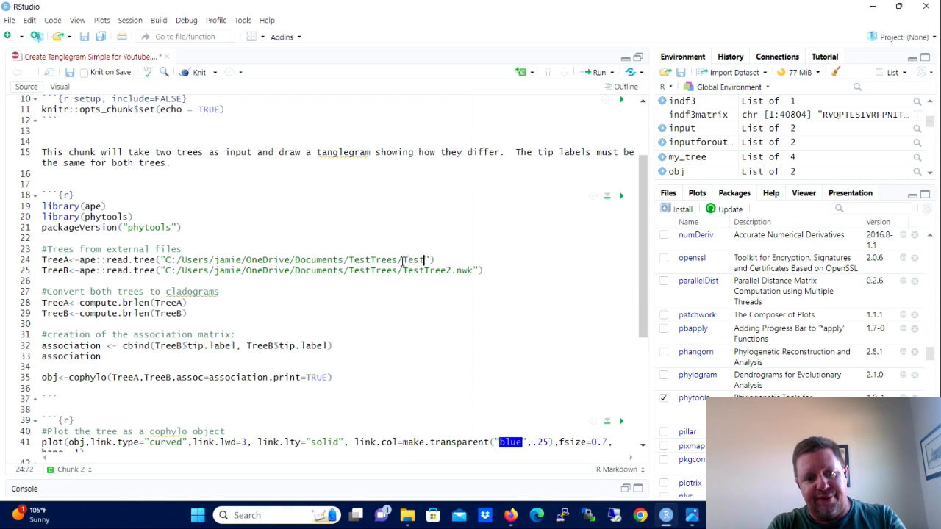
pyautogui.write('ree1.n')
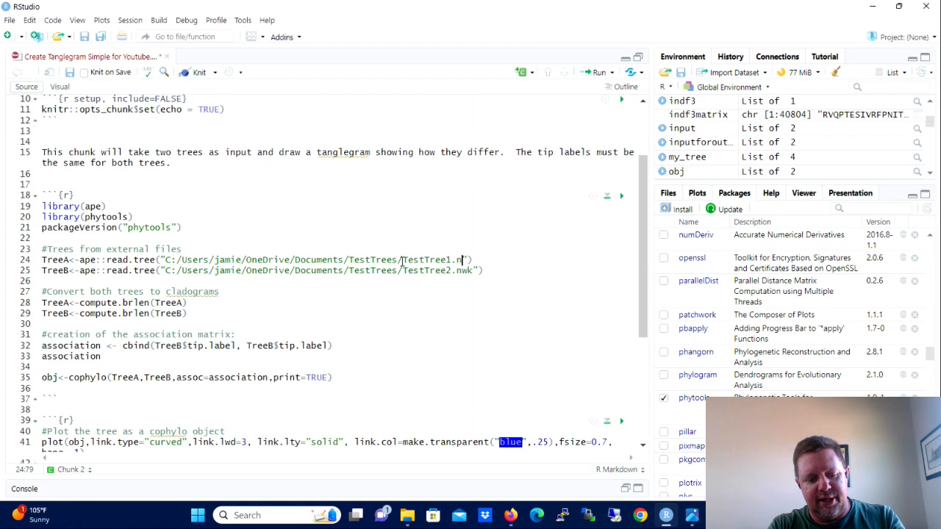
pyautogui.write('wk')
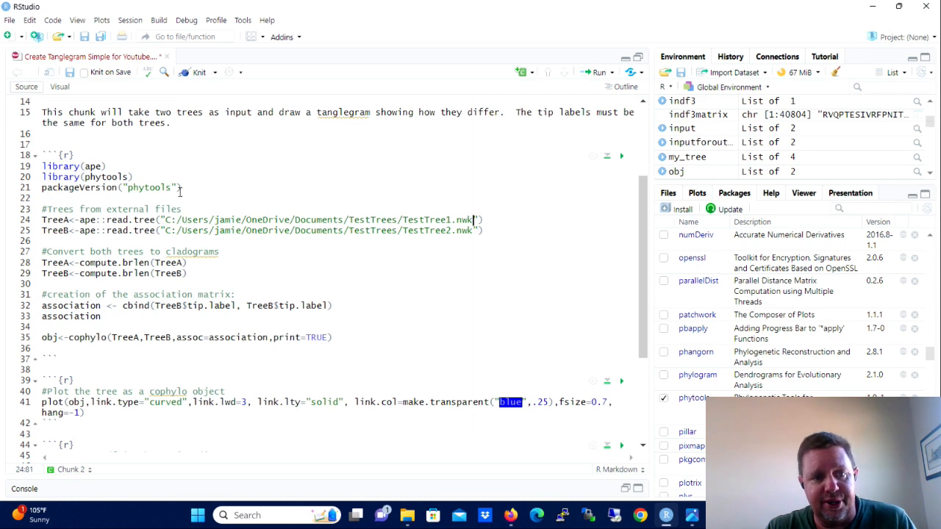
pyautogui.moveTo(185, 233)
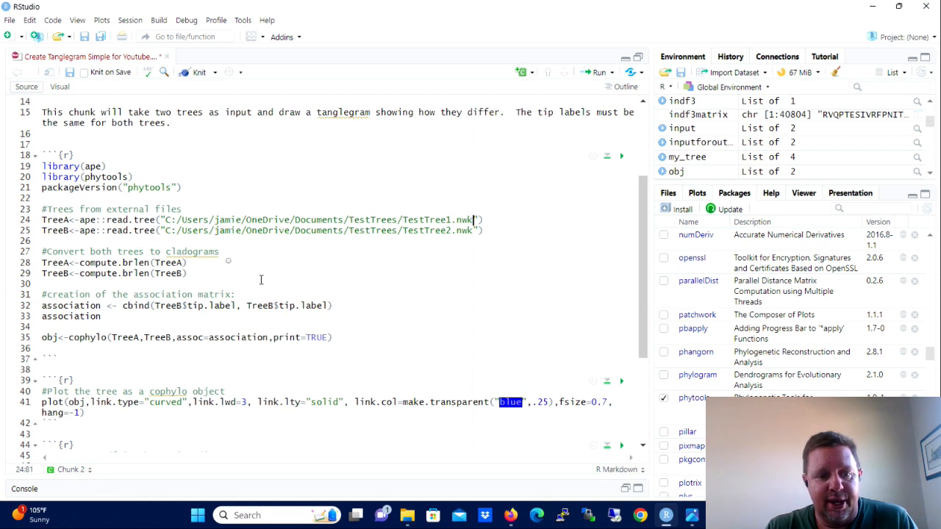
pyautogui.scroll(-3)
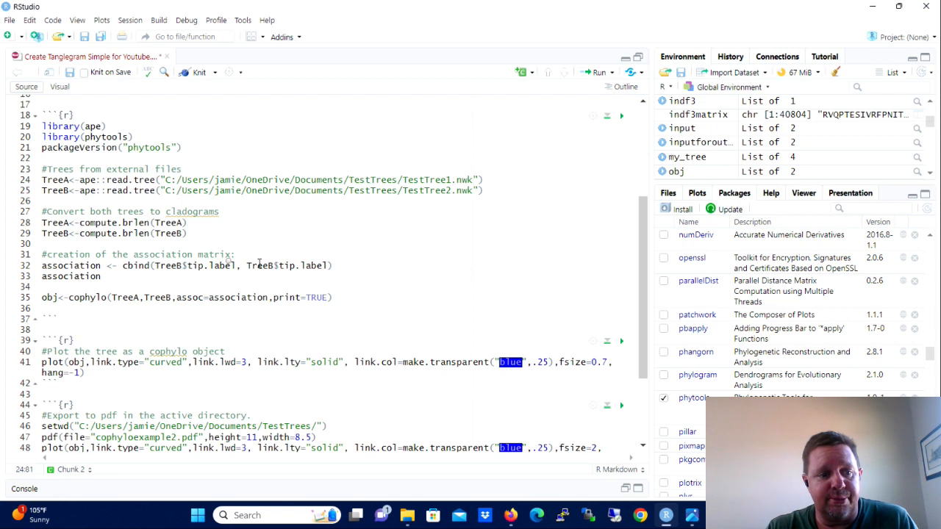
pyautogui.moveTo(366, 303)
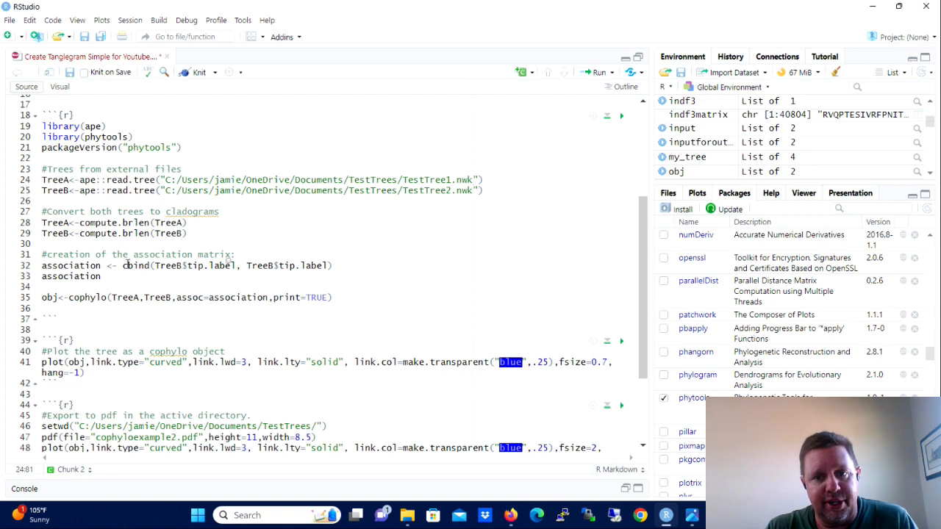
pyautogui.moveTo(135, 265)
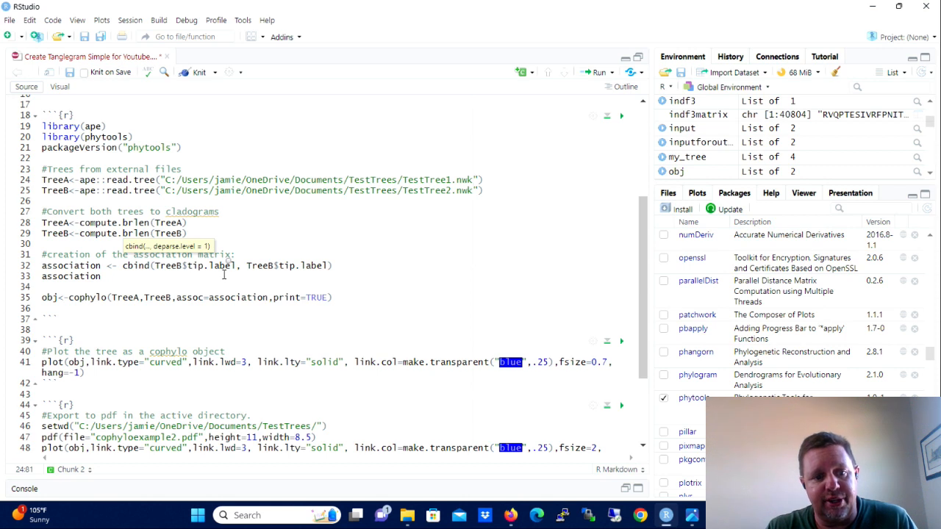
pyautogui.moveTo(477, 275)
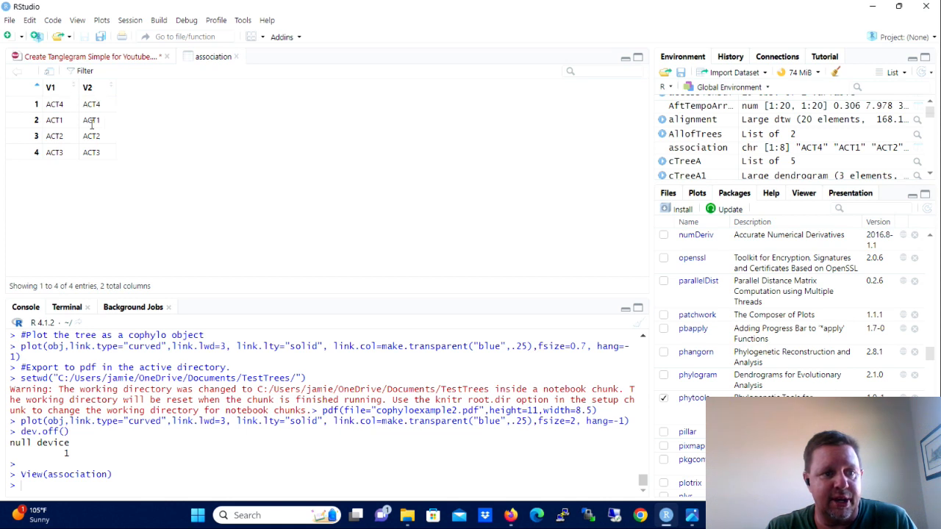
pyautogui.moveTo(71, 124)
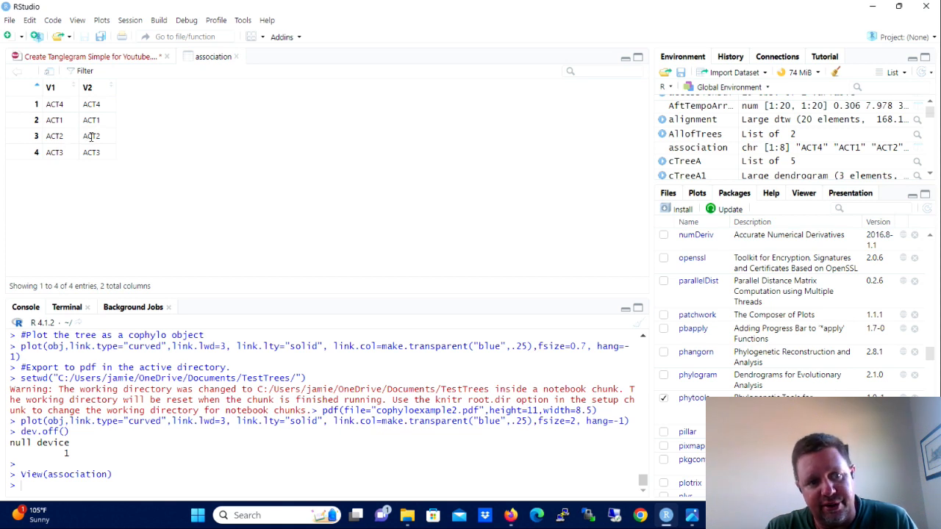
pyautogui.moveTo(79, 162)
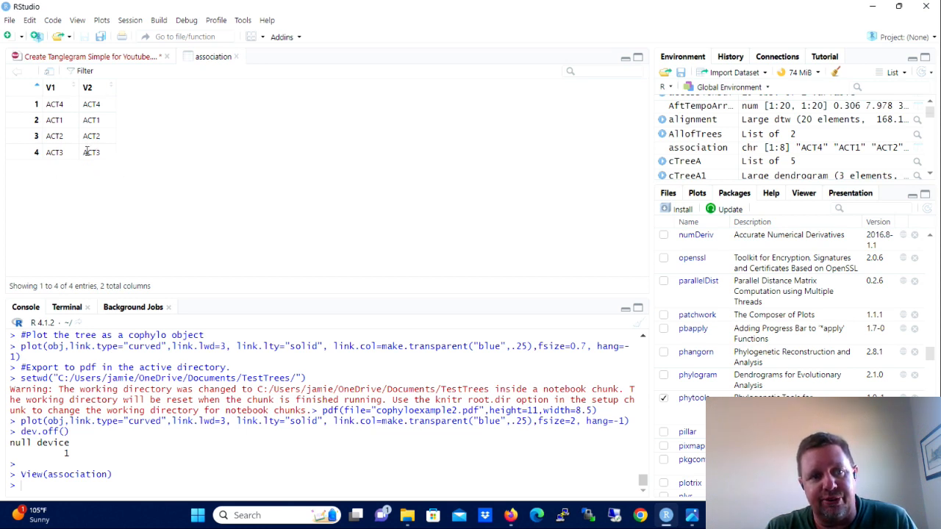
pyautogui.moveTo(135, 183)
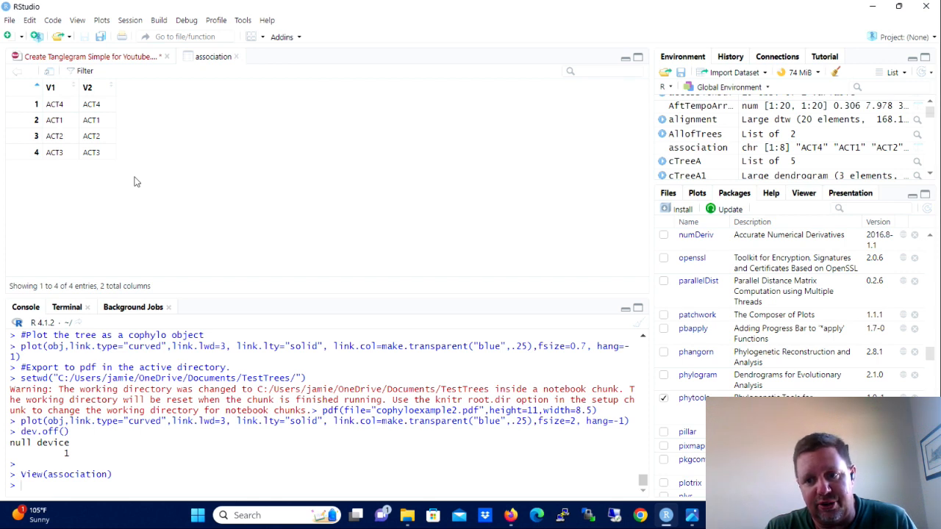
pyautogui.moveTo(119, 171)
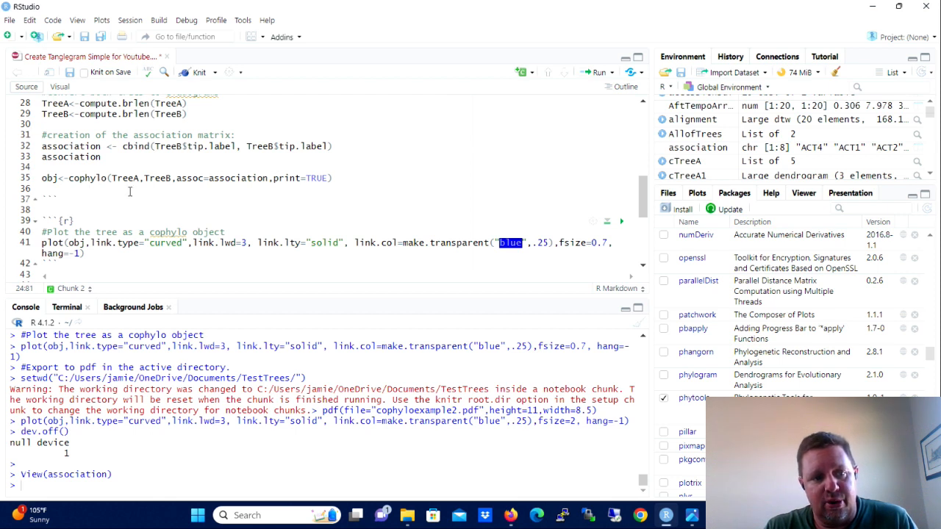
pyautogui.moveTo(153, 189)
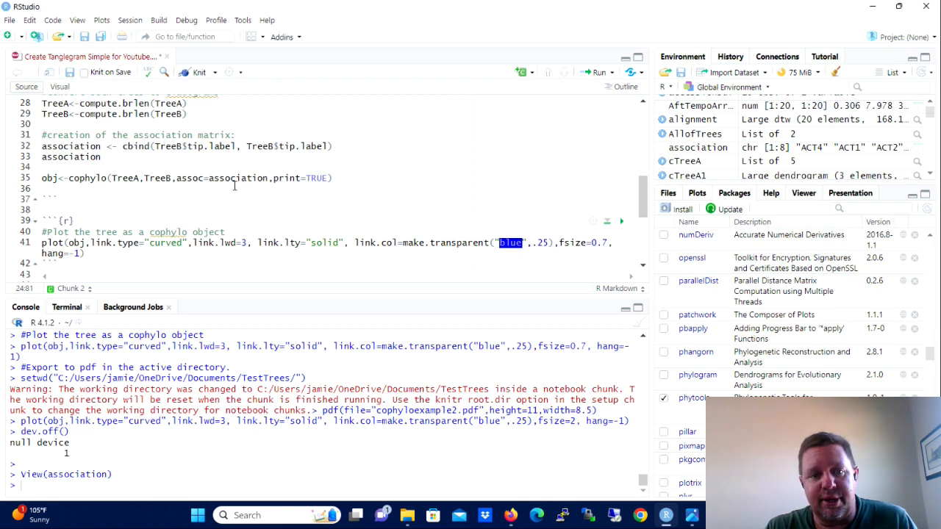
pyautogui.moveTo(270, 172)
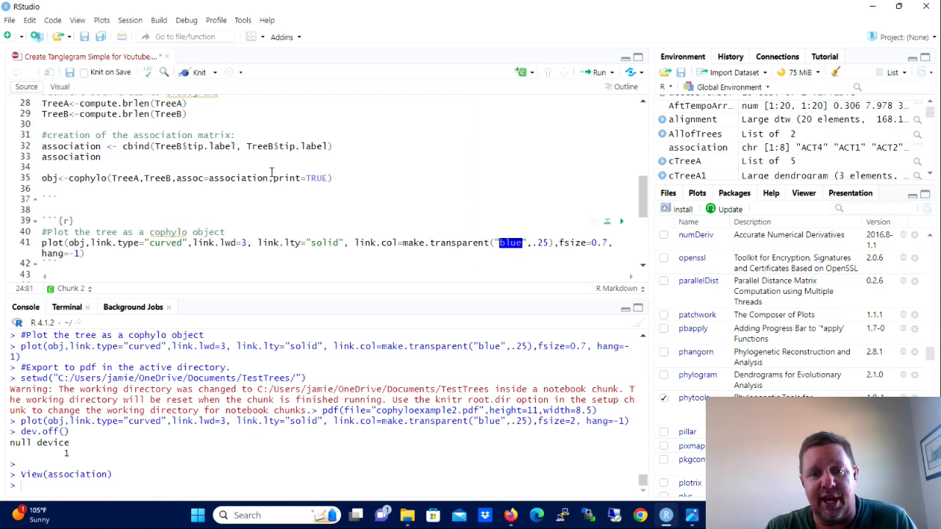
# - Run the chunk with read.tree, compute.brlen and cophylo, printing objective values and Done
pyautogui.scroll(3)
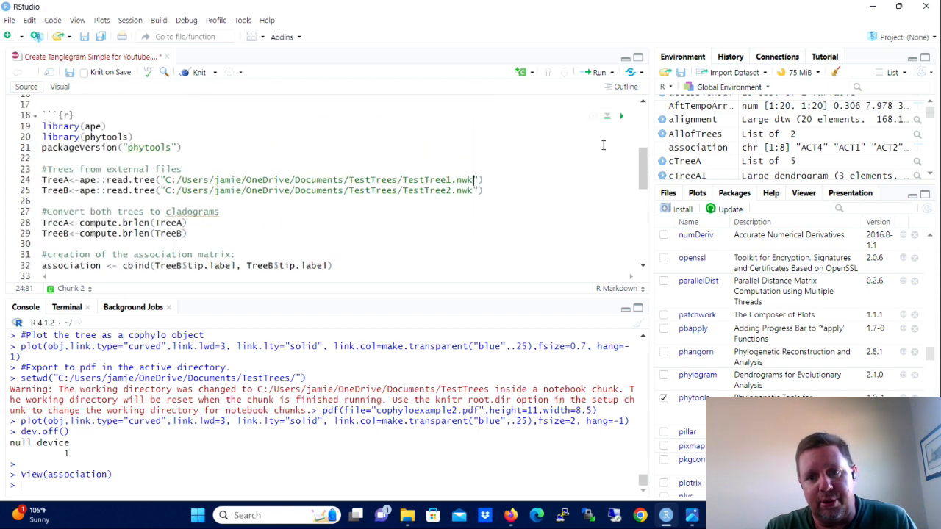
pyautogui.click(621, 138)
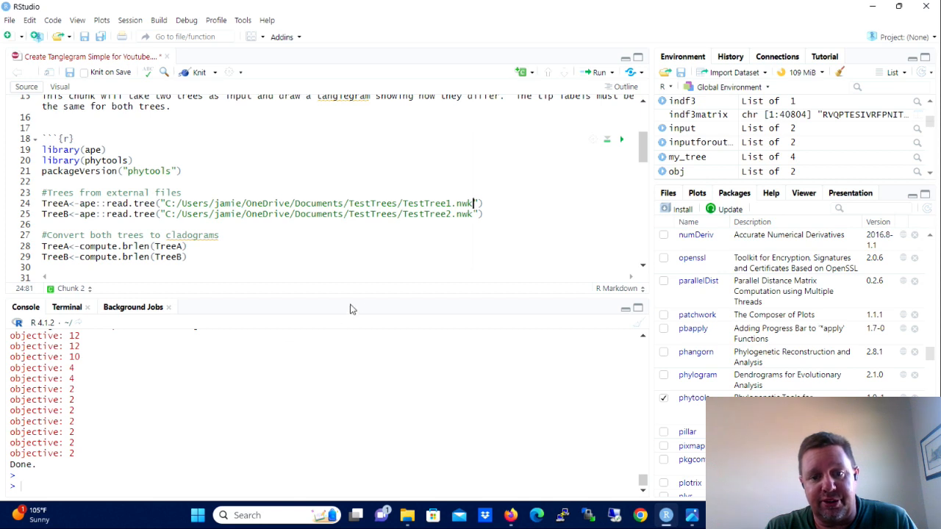
pyautogui.scroll(-3)
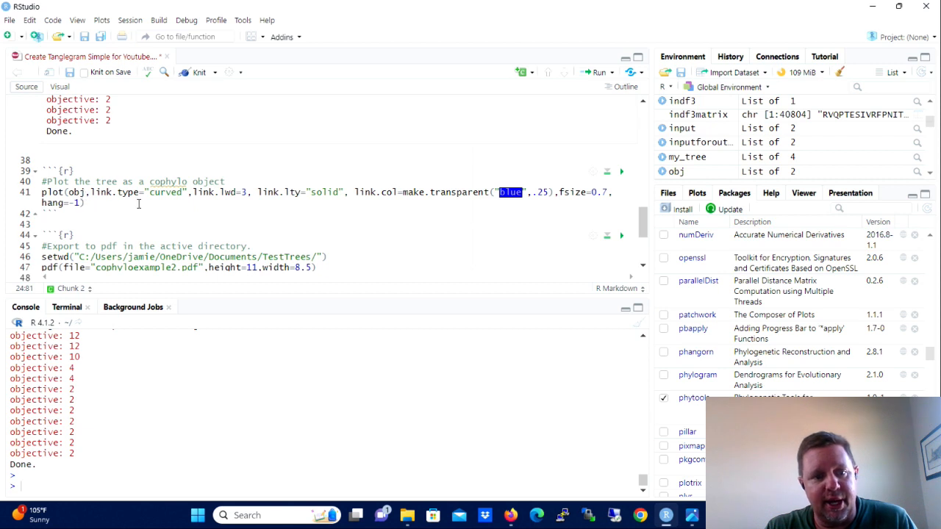
pyautogui.moveTo(173, 191)
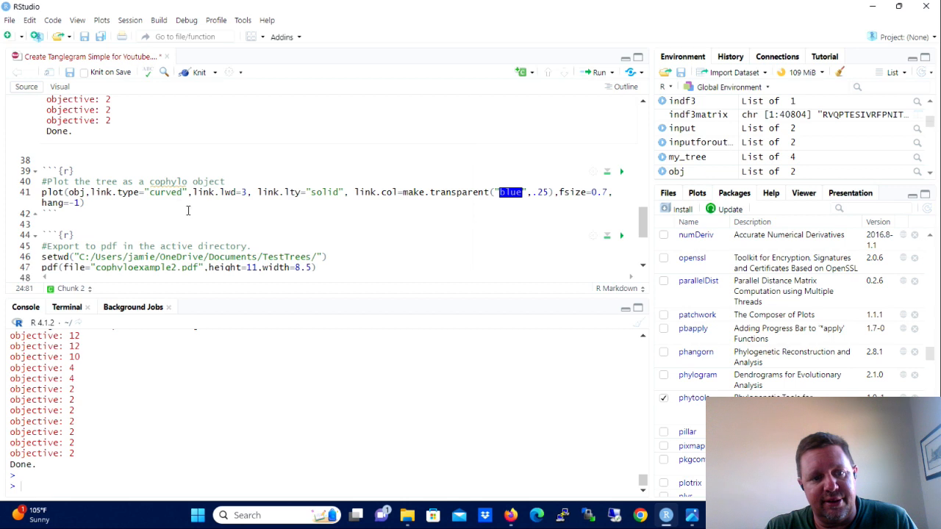
pyautogui.moveTo(242, 212)
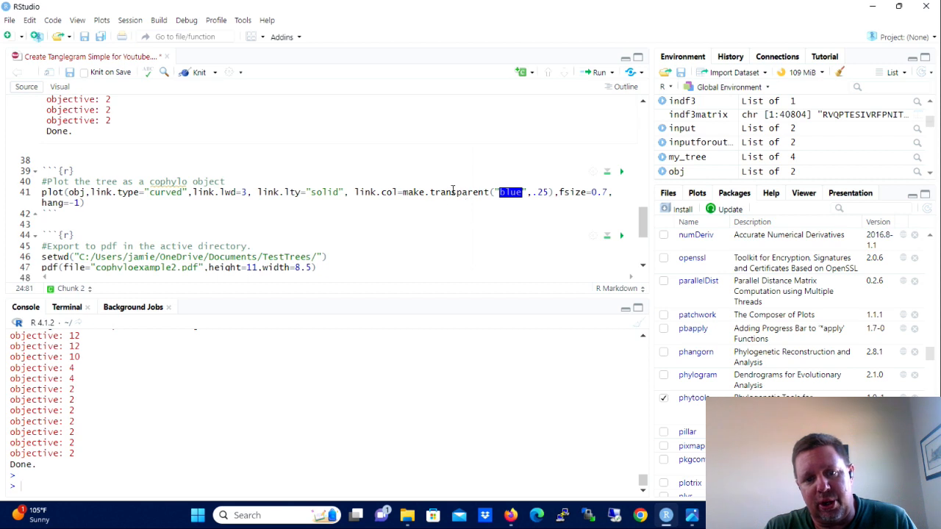
pyautogui.moveTo(579, 215)
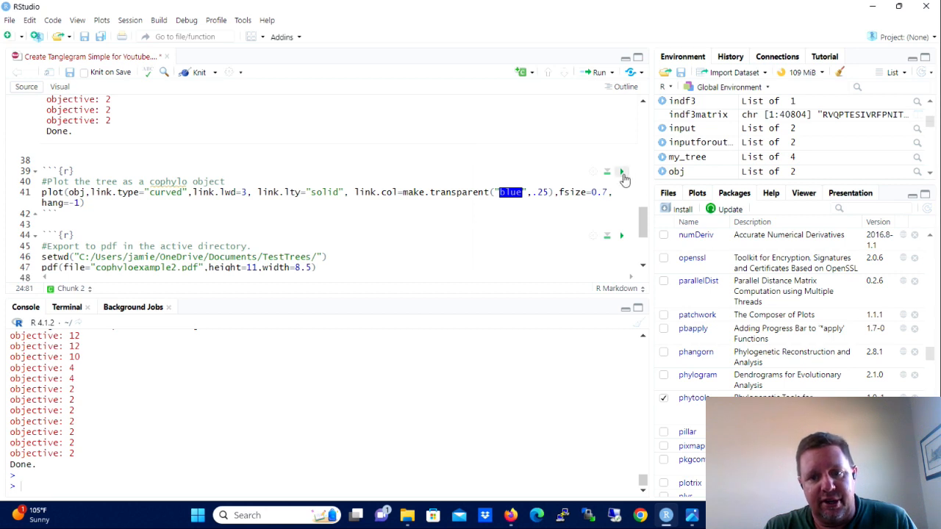
# - Run the plot(obj, link.type="curved", ...) chunk to render the tanglegram inline
pyautogui.click(620, 172)
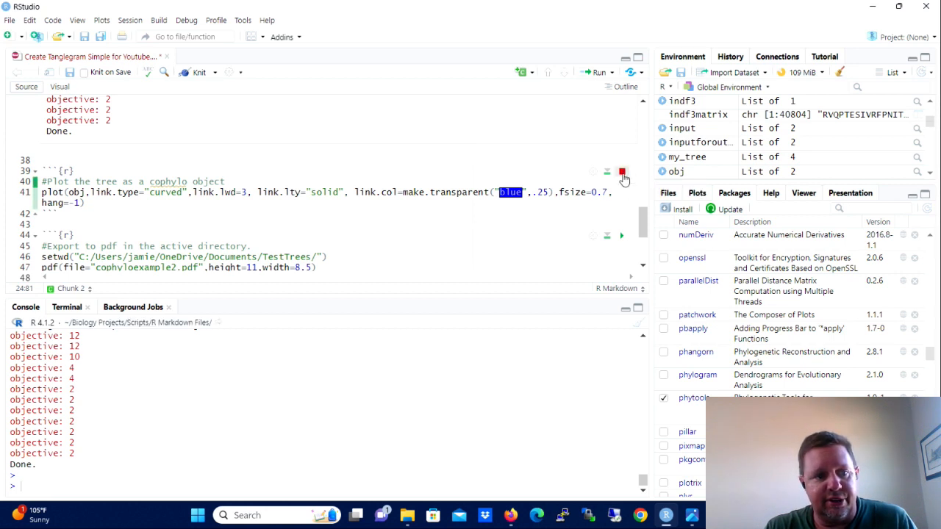
pyautogui.click(622, 171)
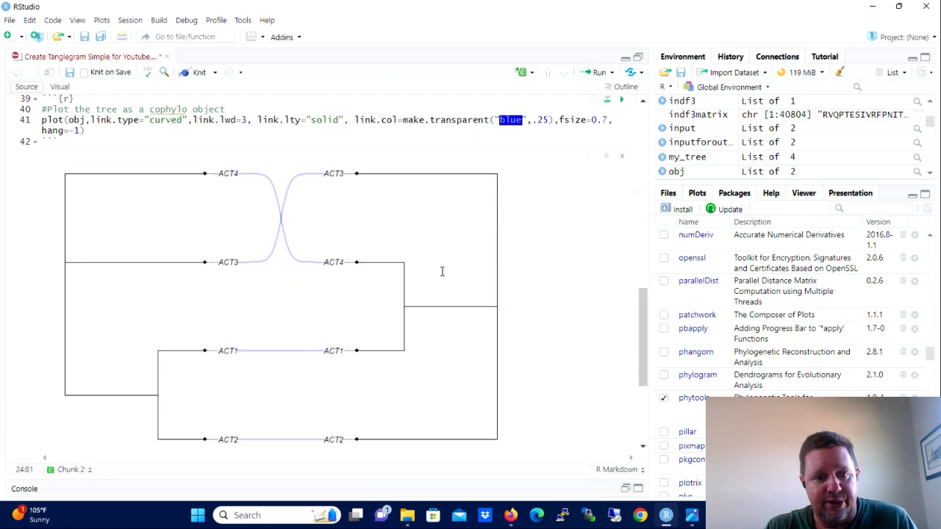
pyautogui.moveTo(275, 265)
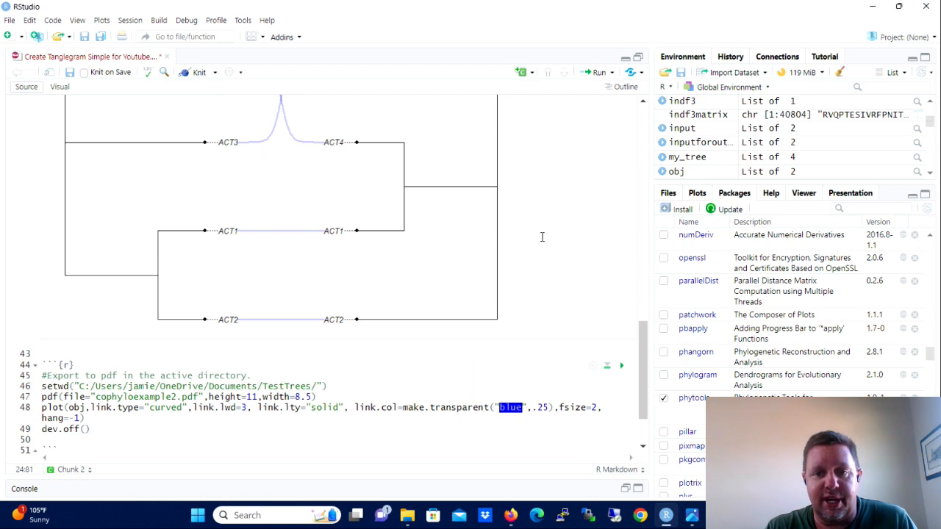
pyautogui.moveTo(492, 257)
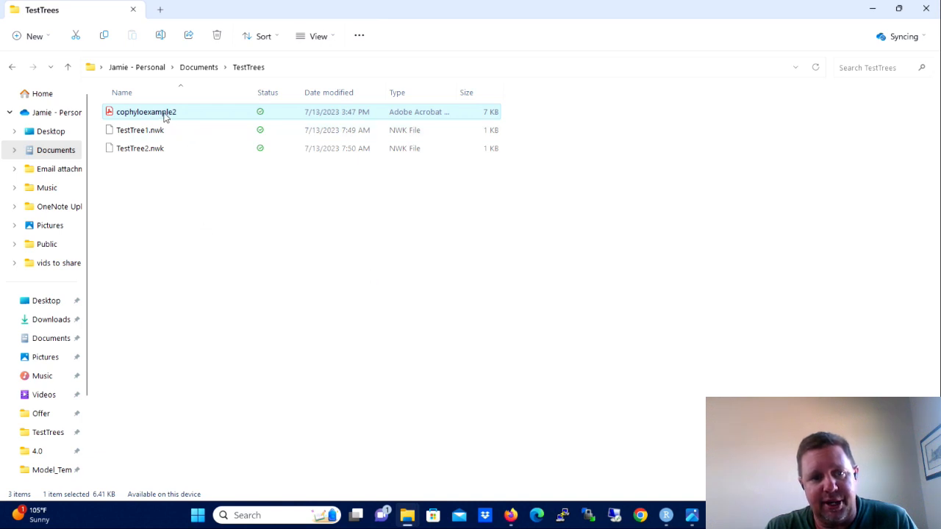
pyautogui.moveTo(147, 111)
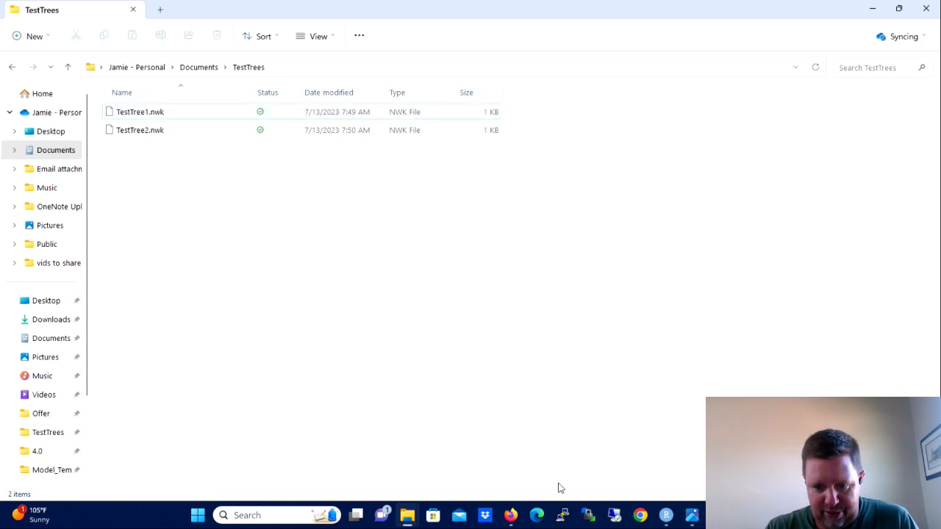
pyautogui.moveTo(694, 453)
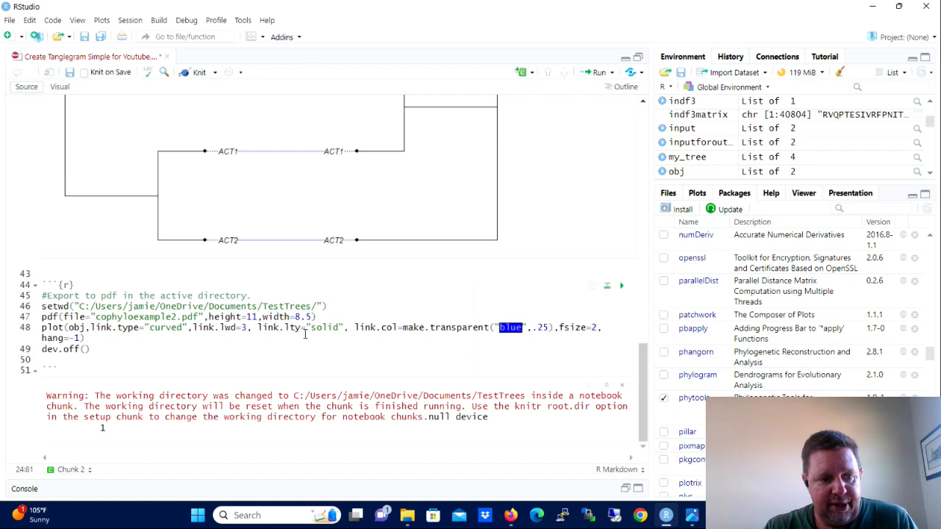
pyautogui.moveTo(130, 330)
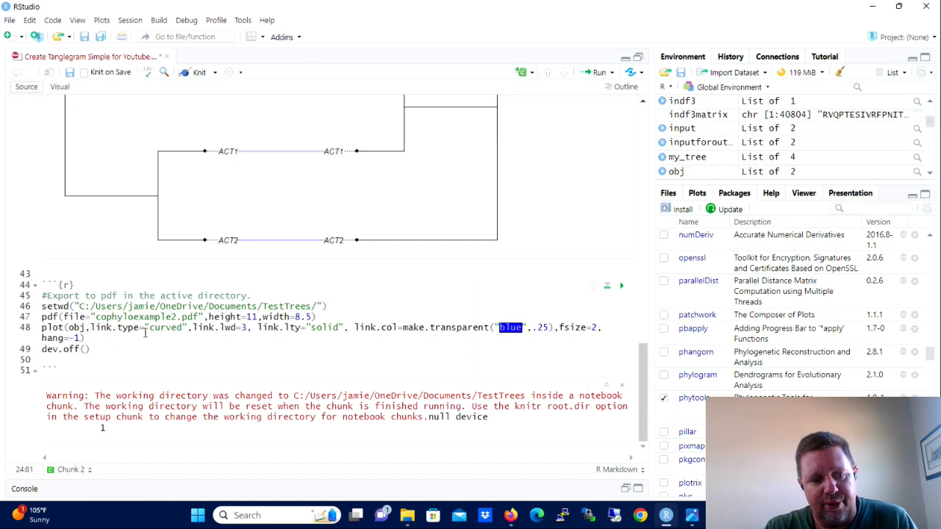
pyautogui.moveTo(269, 340)
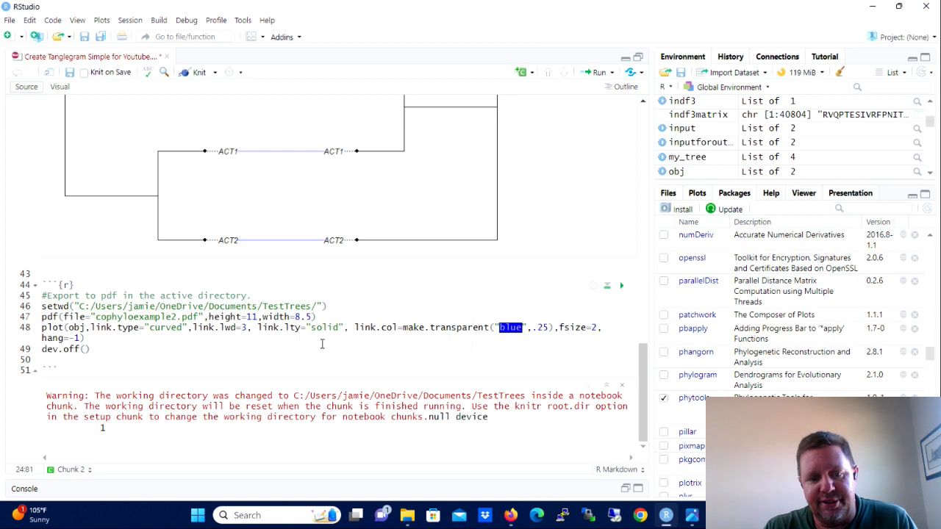
pyautogui.moveTo(467, 341)
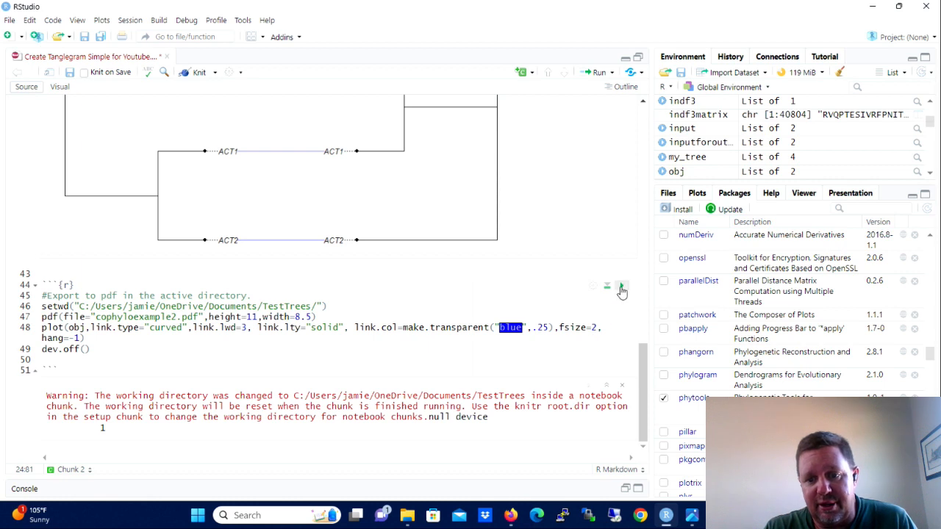
pyautogui.moveTo(621, 287)
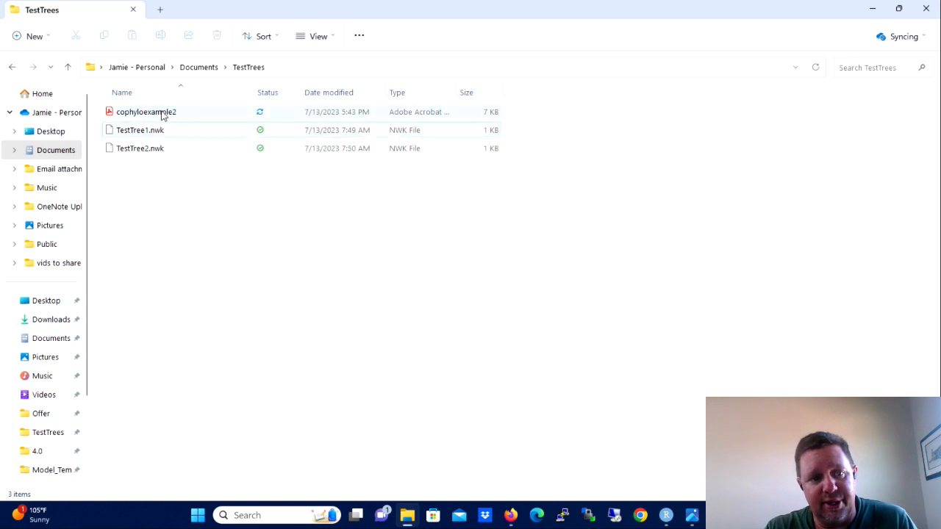
pyautogui.moveTo(161, 112)
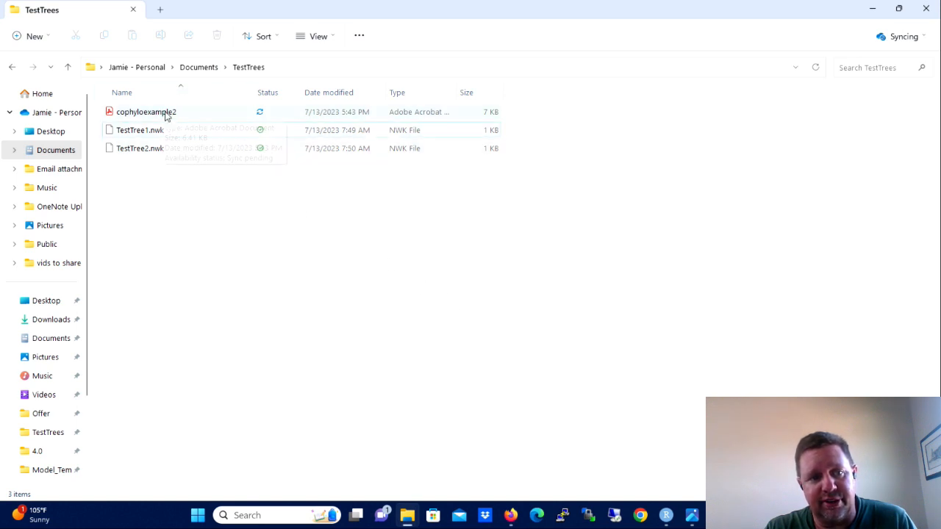
pyautogui.moveTo(154, 112)
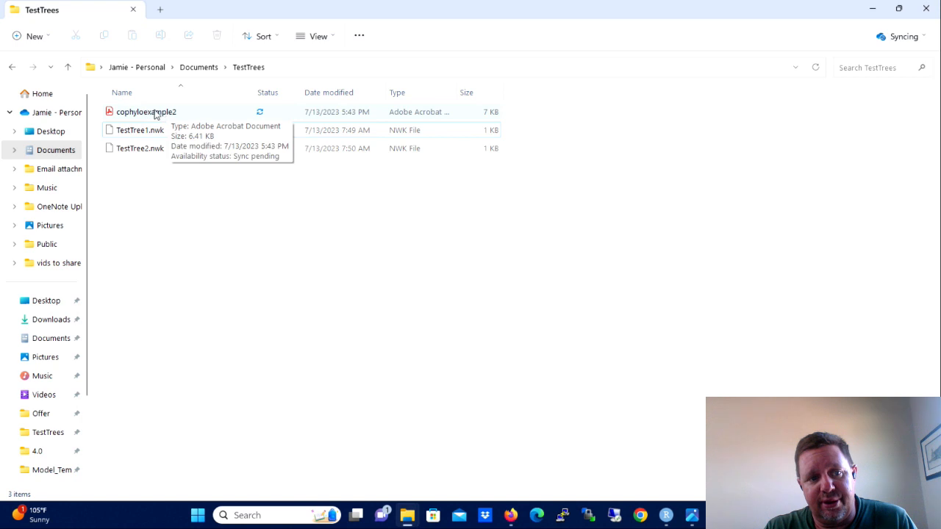
# - Open the exported cophyloexample2 PDF from the TestTrees folder in Acrobat Reader
pyautogui.click(147, 111)
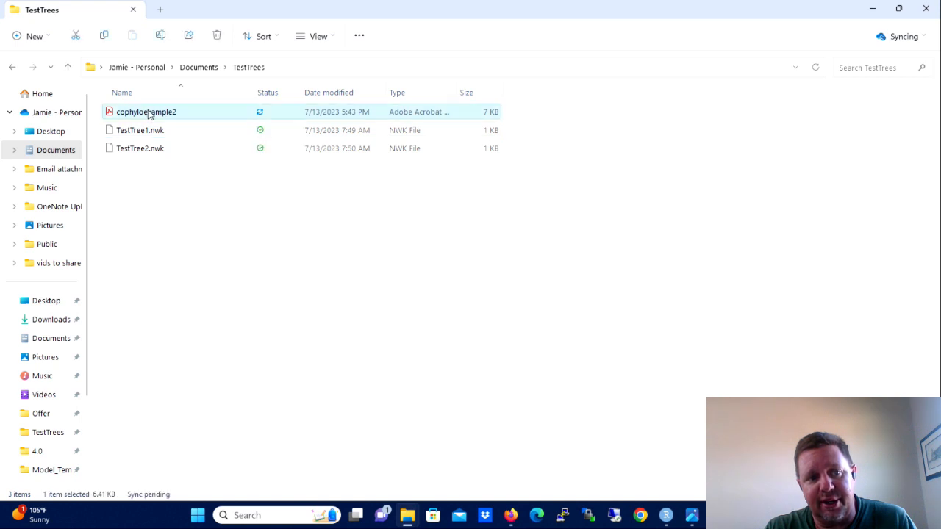
pyautogui.doubleClick(146, 112)
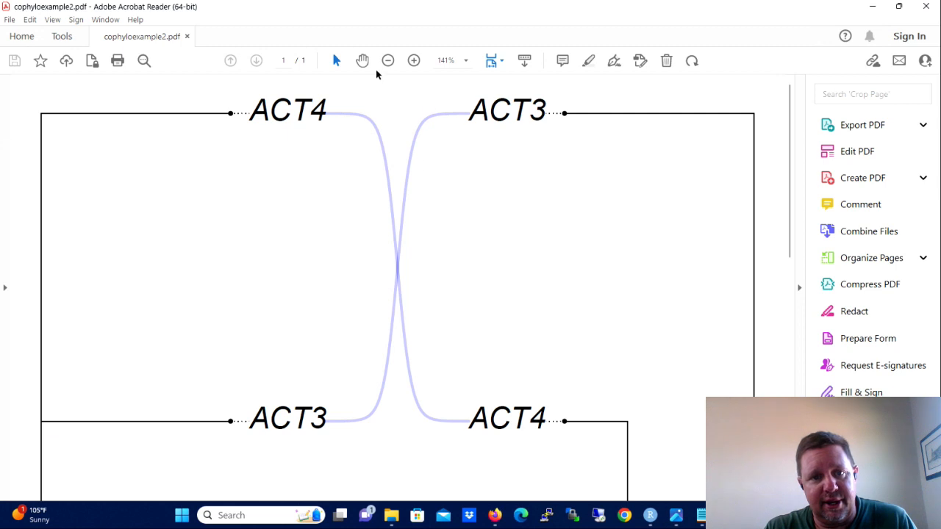
# - Zoom out from 141% to 50% so the whole tanglegram page fits, then return to RStudio
pyautogui.click(388, 60)
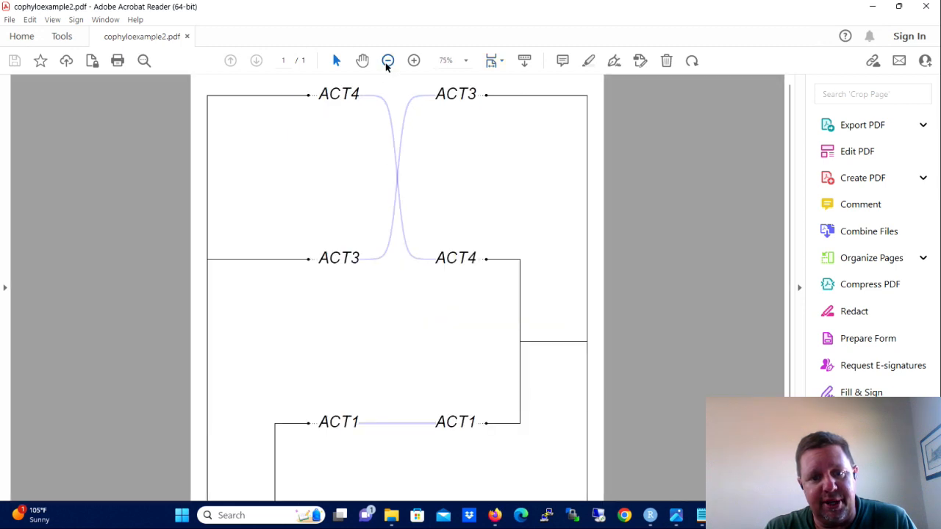
pyautogui.click(388, 60)
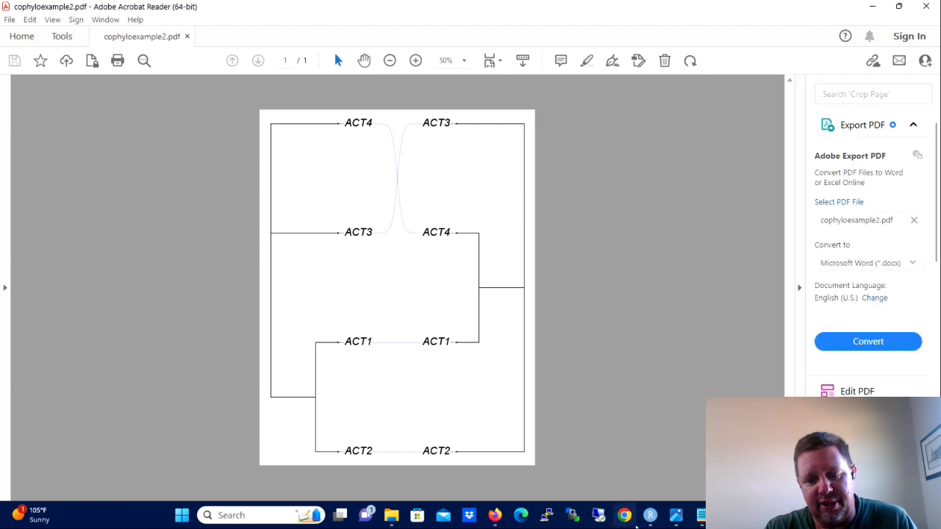
pyautogui.click(649, 515)
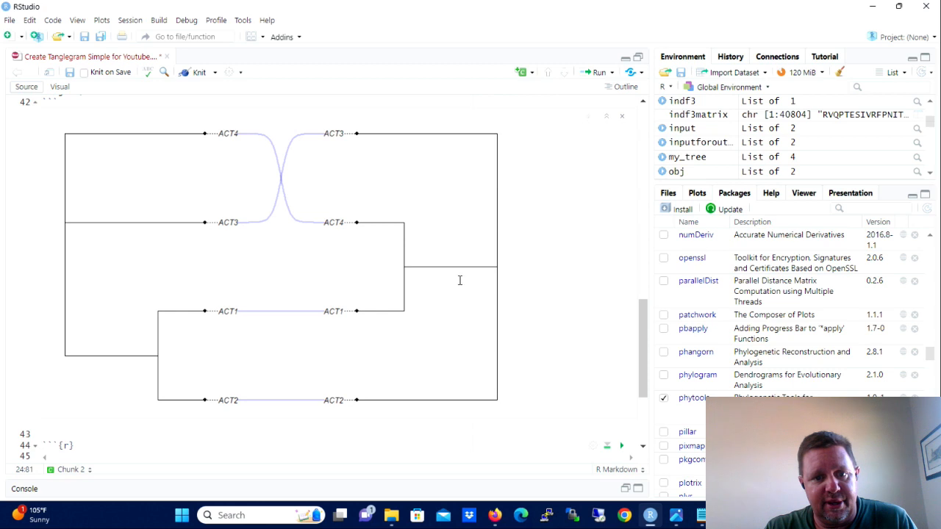
pyautogui.moveTo(476, 229)
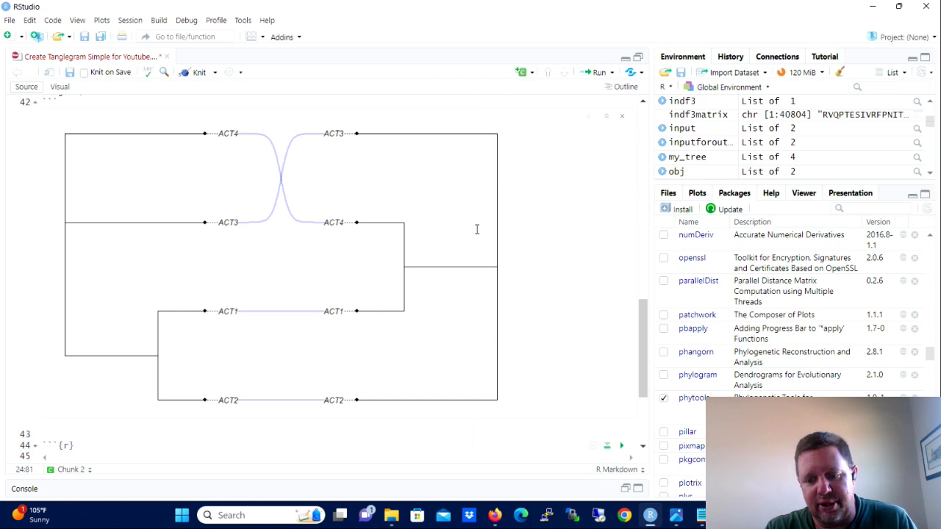
pyautogui.moveTo(506, 310)
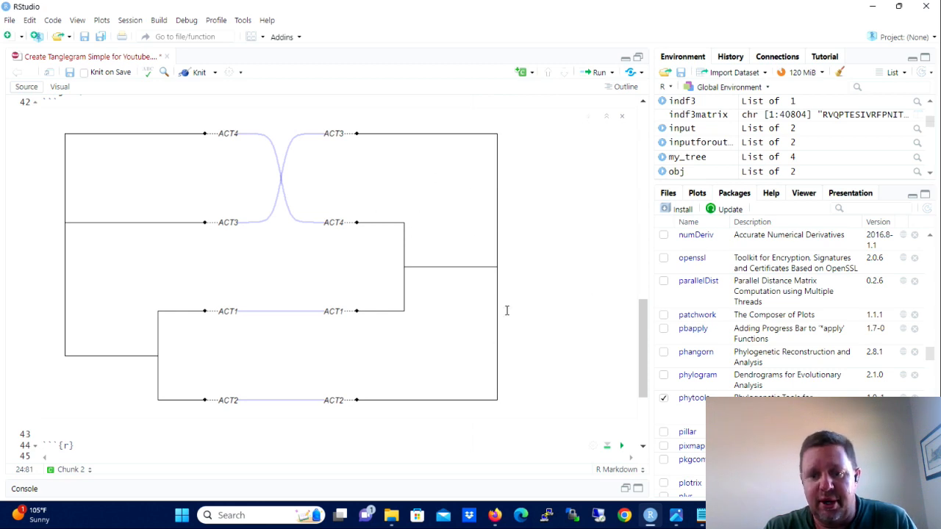
pyautogui.moveTo(547, 377)
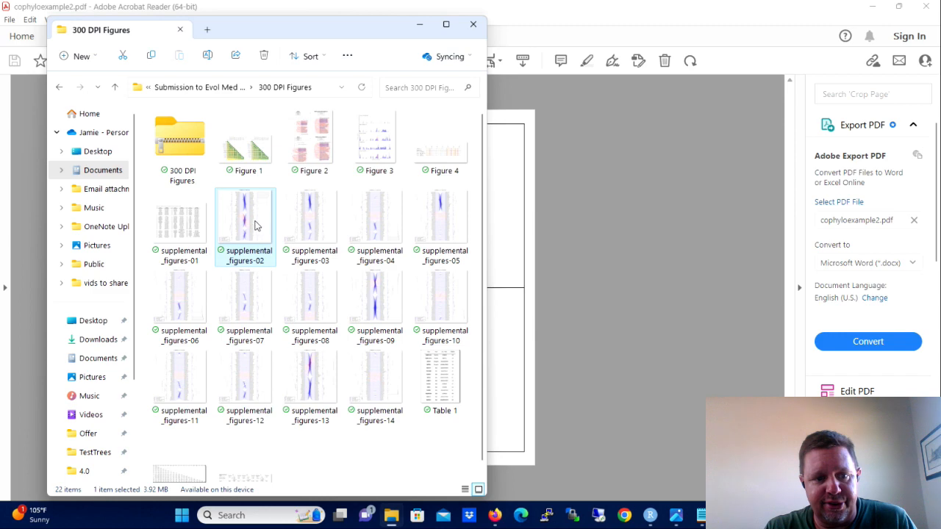
# - Open supplemental_figures-02, a large RBD tanglegram with blue and red link lines, in Photos
pyautogui.doubleClick(244, 215)
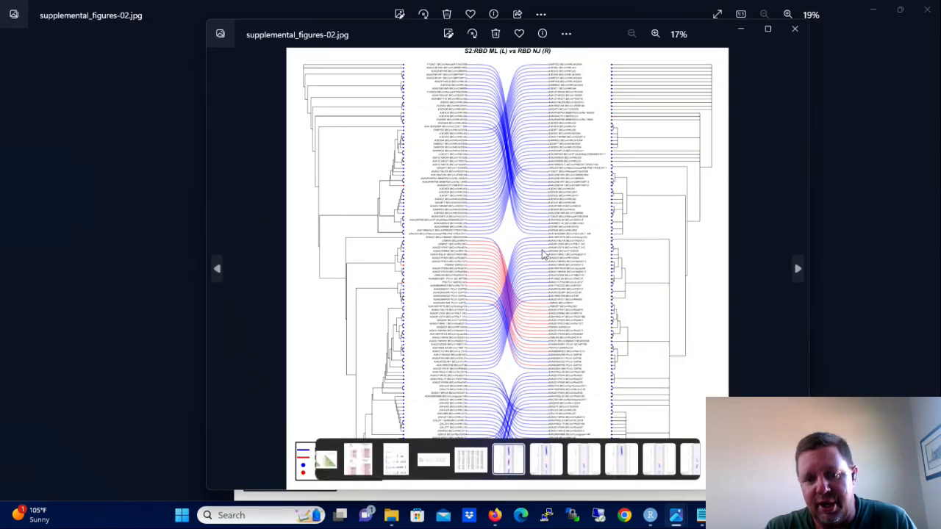
pyautogui.moveTo(629, 130)
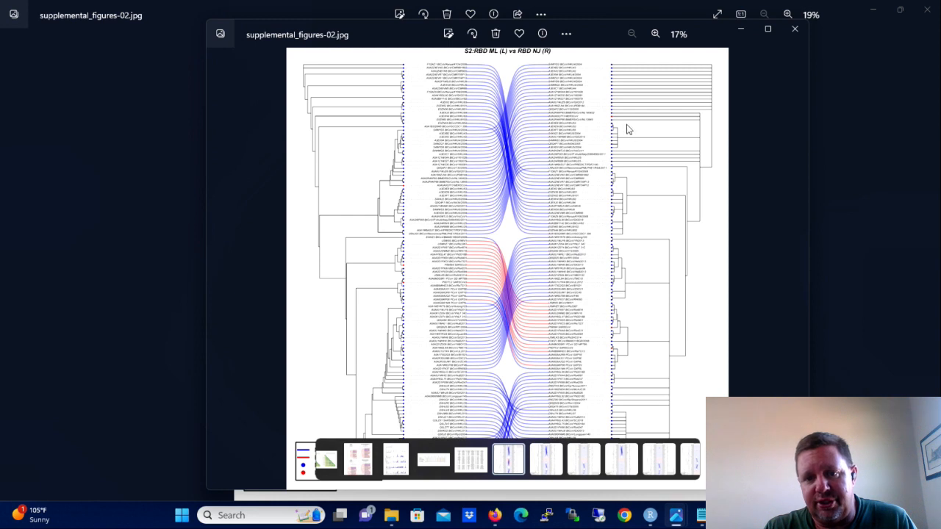
pyautogui.moveTo(614, 122)
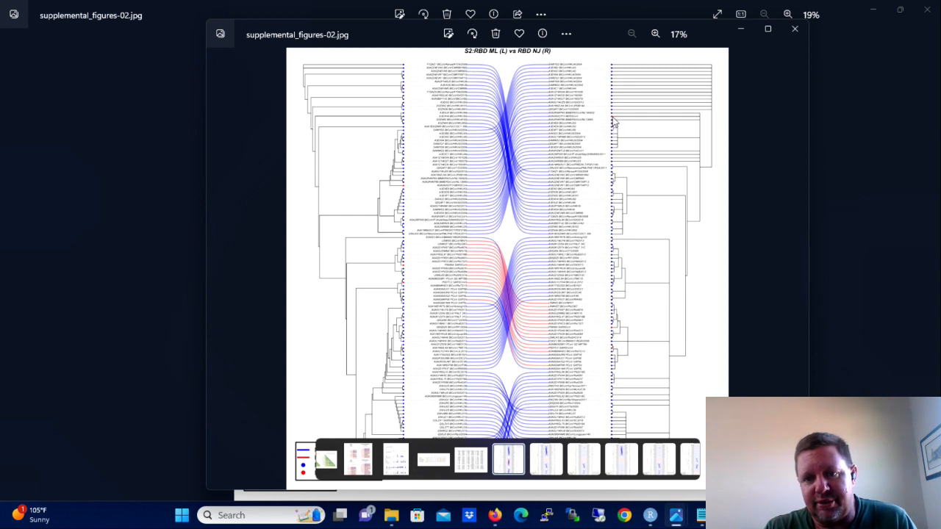
pyautogui.moveTo(603, 315)
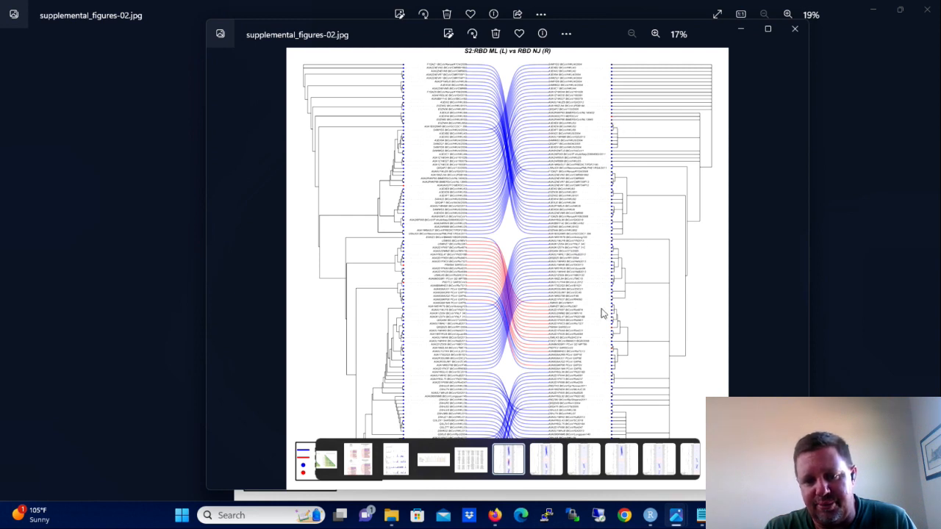
pyautogui.moveTo(547, 311)
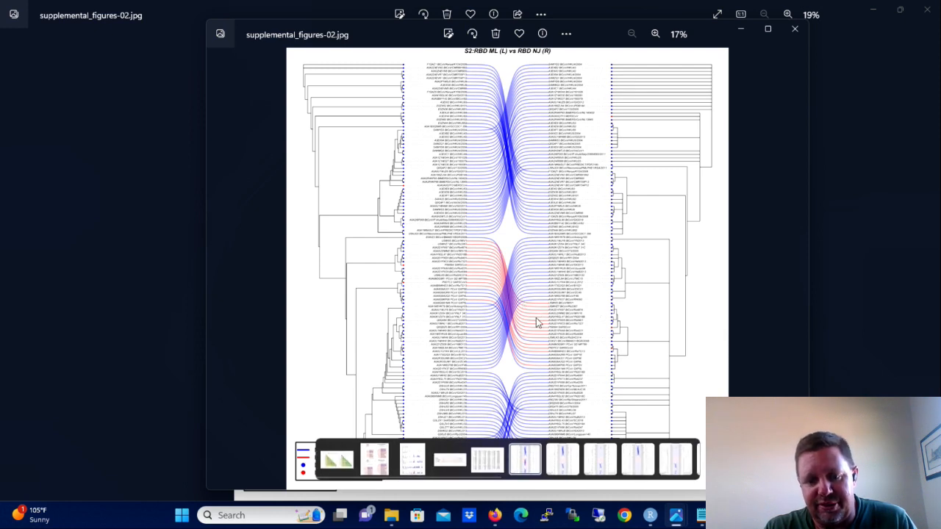
pyautogui.moveTo(529, 386)
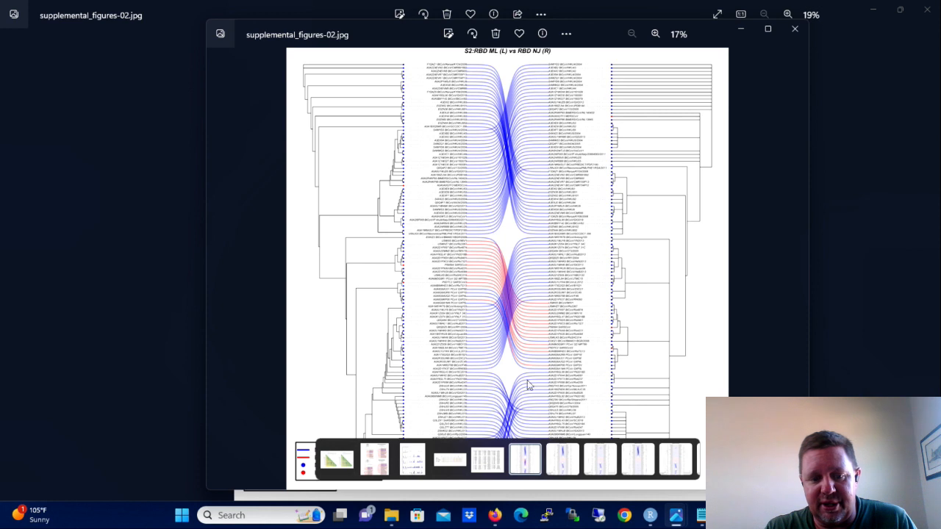
pyautogui.moveTo(741, 265)
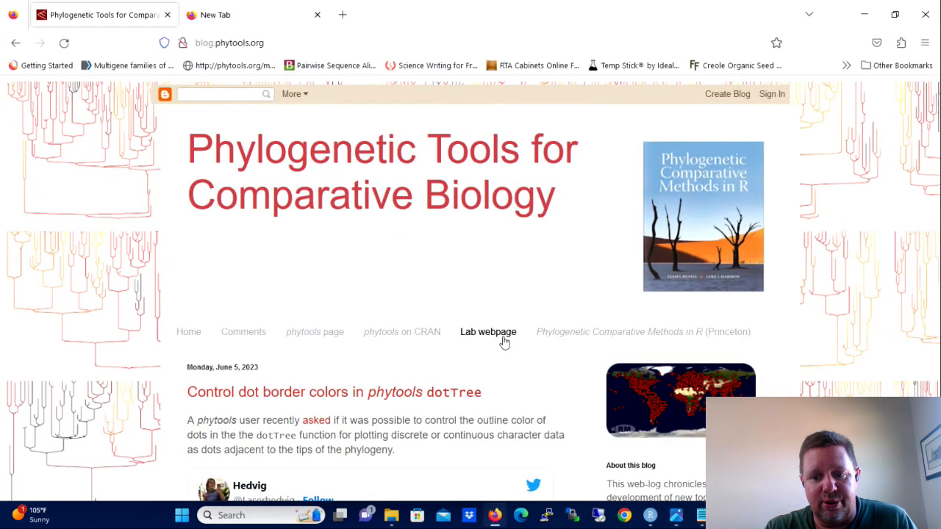
pyautogui.moveTo(515, 367)
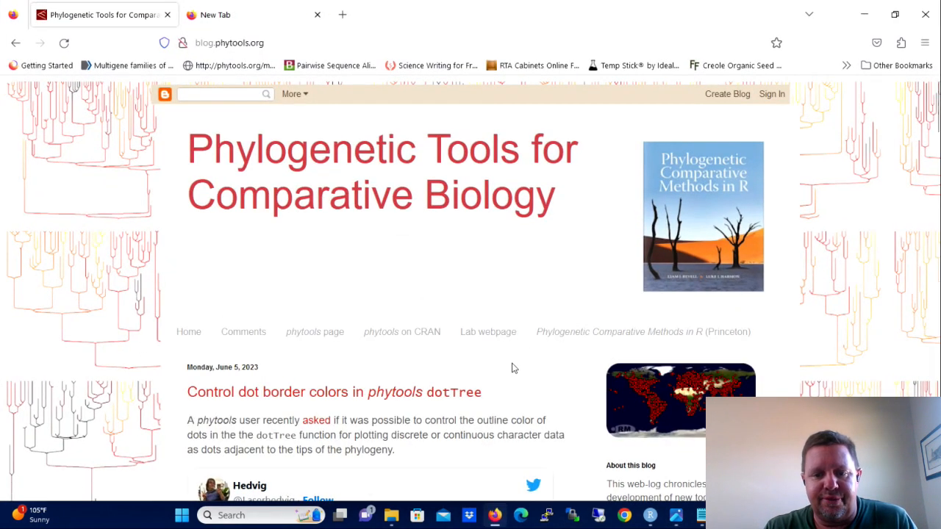
pyautogui.scroll(-3)
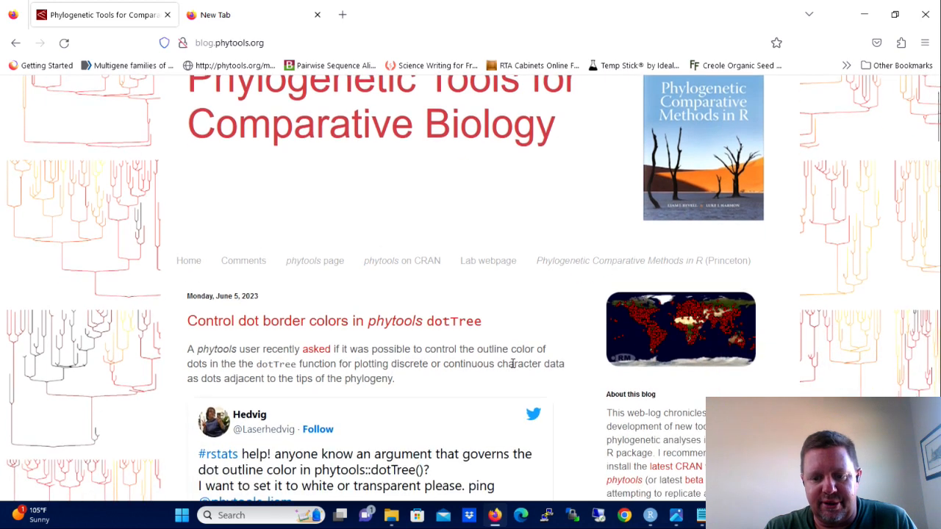
pyautogui.scroll(-3)
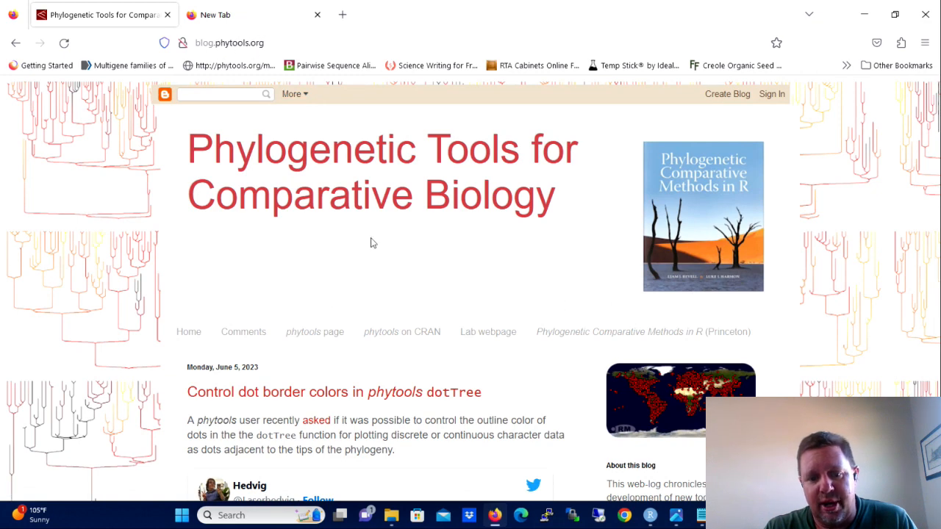
pyautogui.scroll(-3)
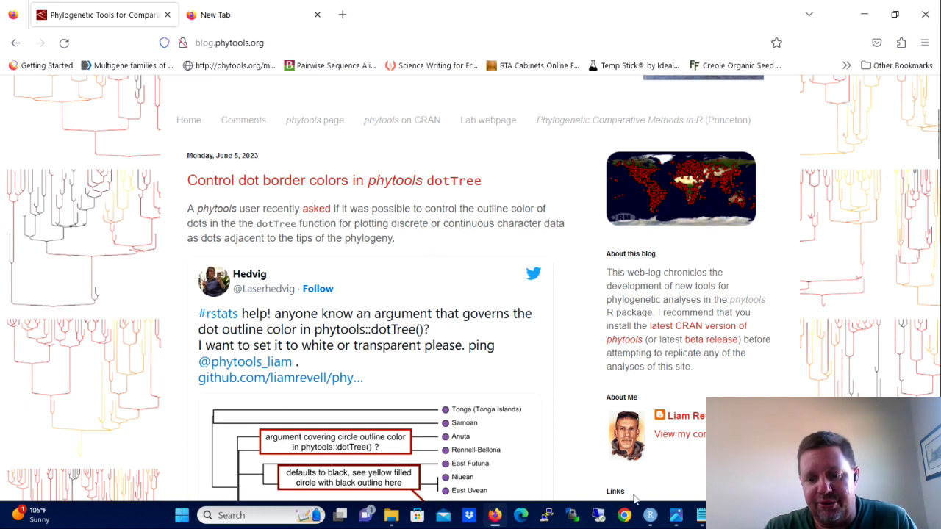
pyautogui.click(650, 514)
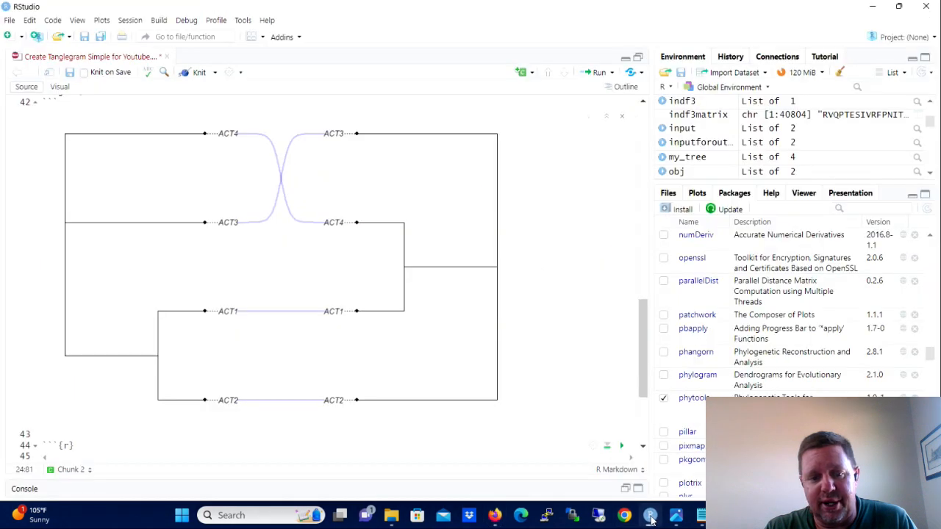
pyautogui.moveTo(541, 242)
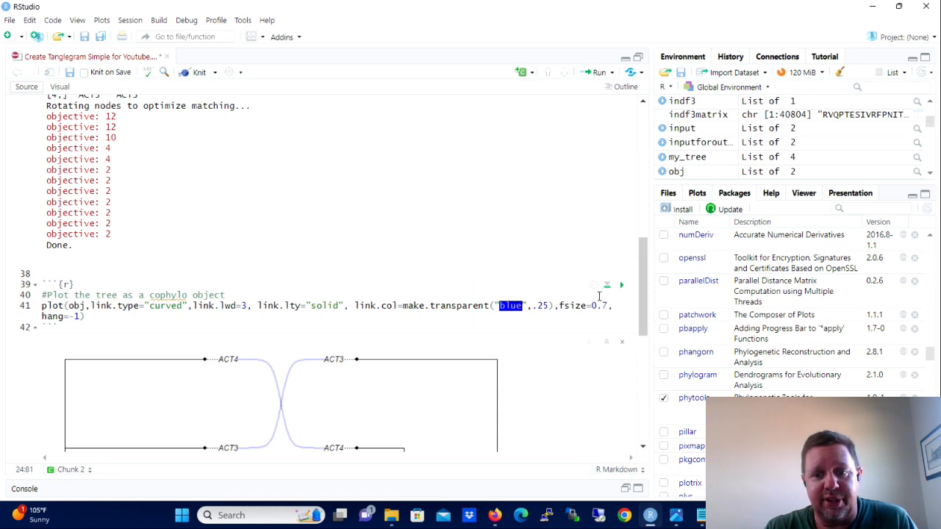
pyautogui.moveTo(519, 367)
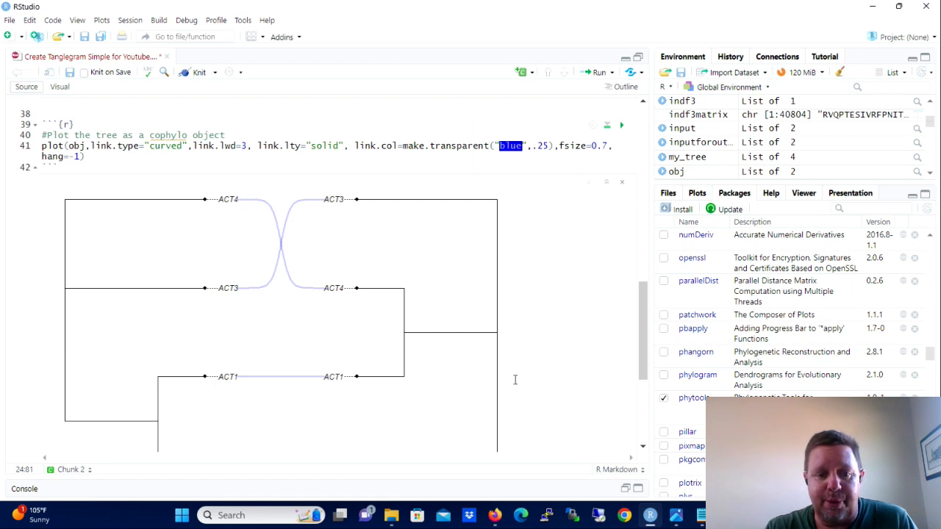
pyautogui.moveTo(566, 370)
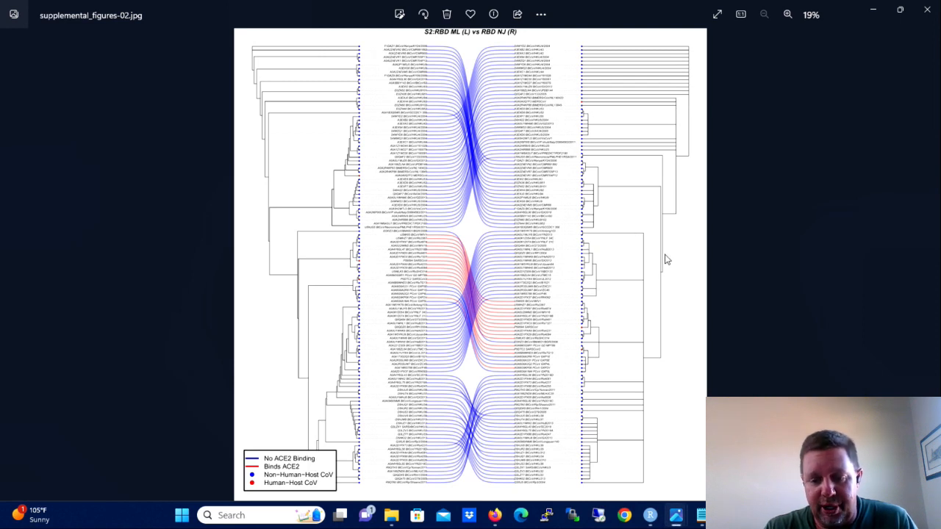
pyautogui.moveTo(698, 282)
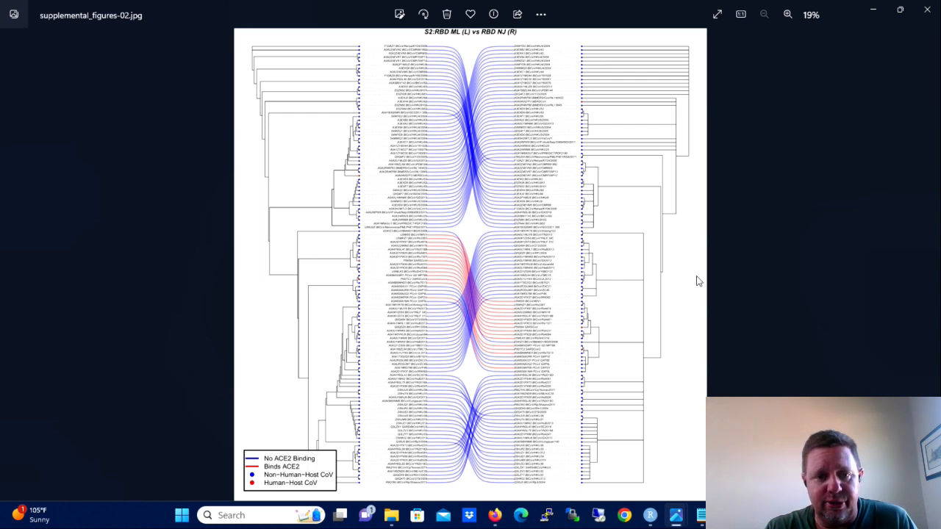
pyautogui.moveTo(709, 337)
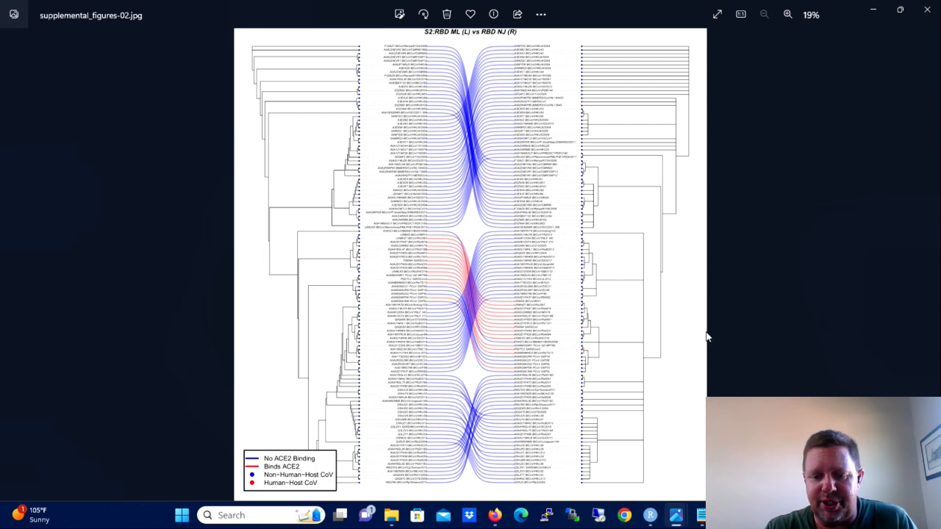